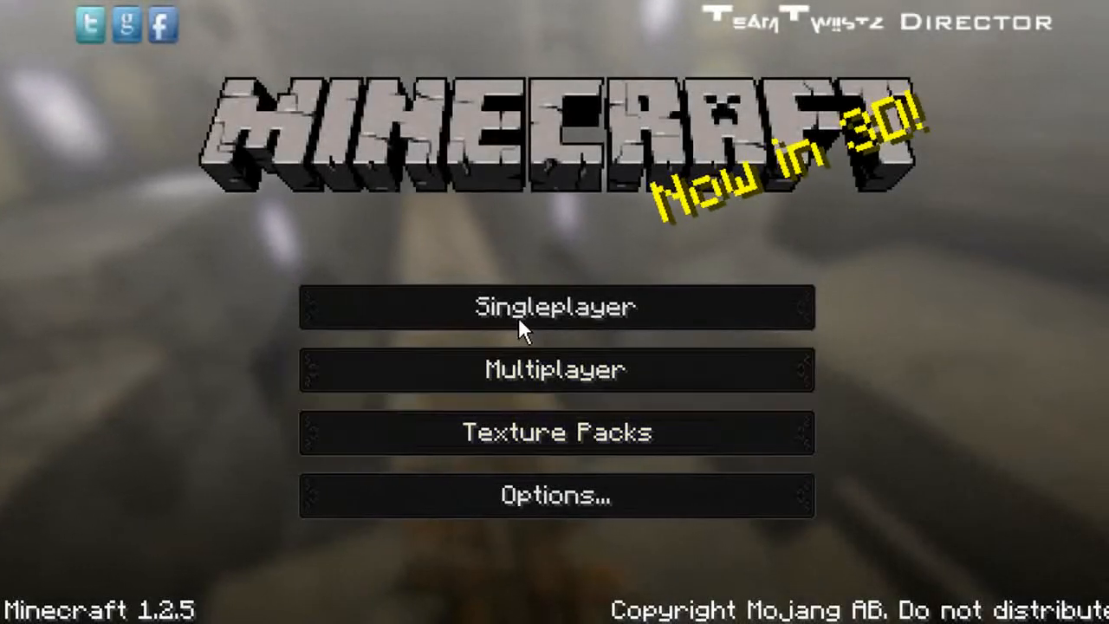
Load the saved world The Giant Mountain from Singleplayer.
{"action": "left_click", "coordinate": [555, 306]}
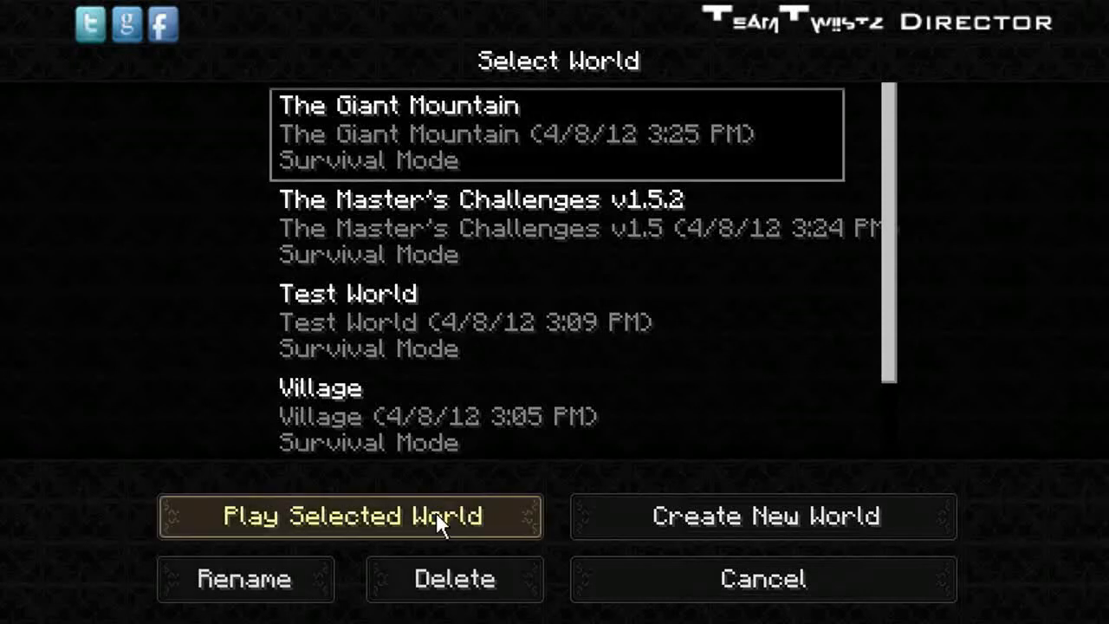
{"action": "left_click", "coordinate": [350, 517]}
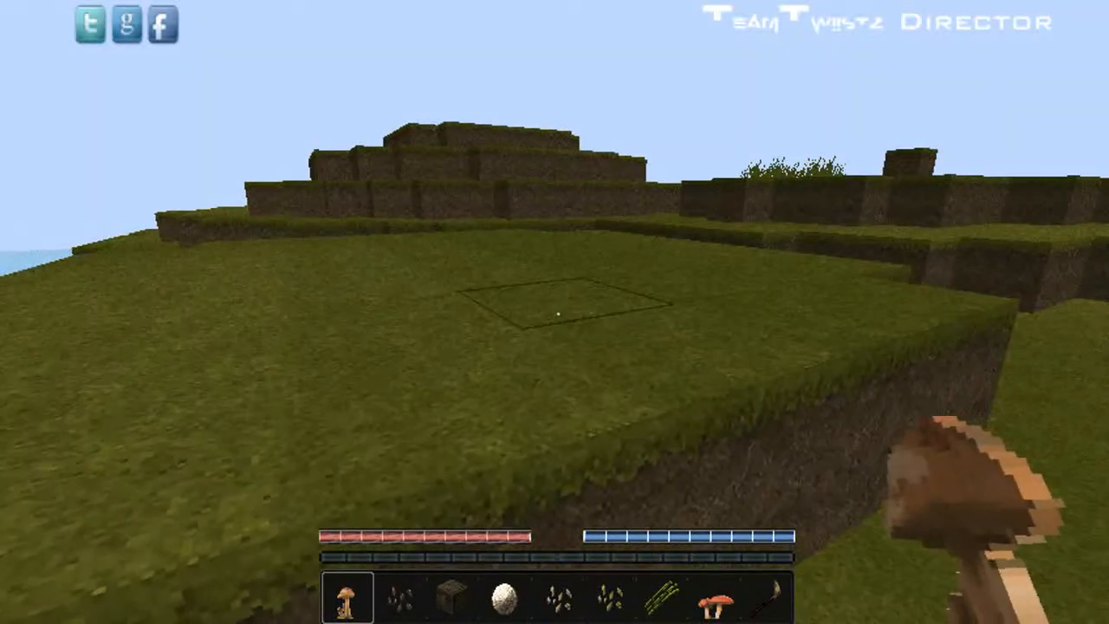
{"action": "key", "text": "e"}
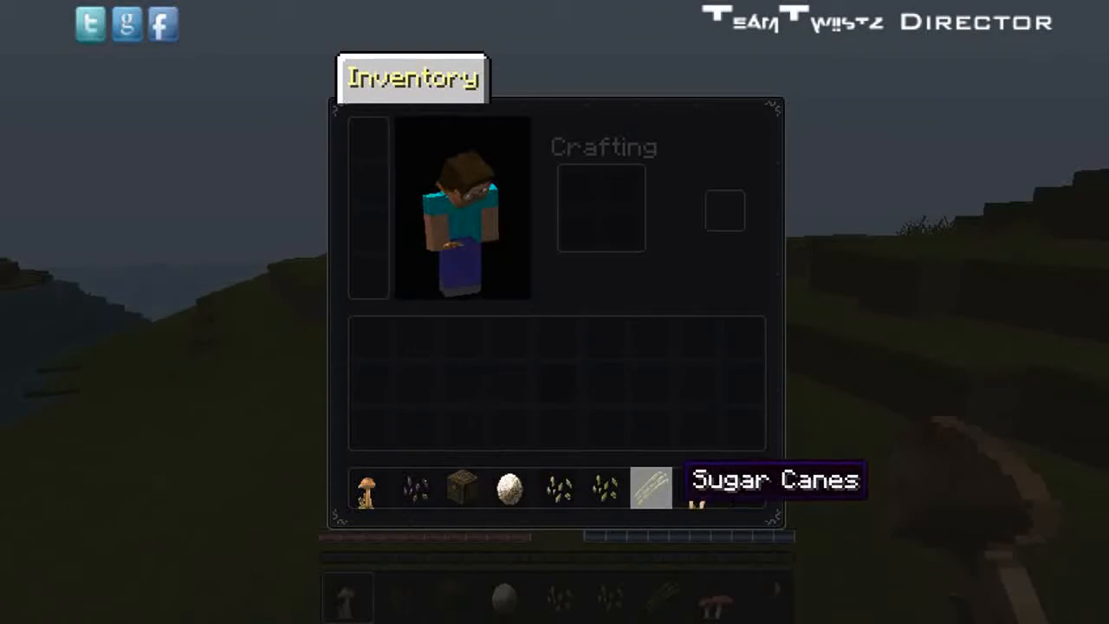
{"action": "key", "text": "Escape"}
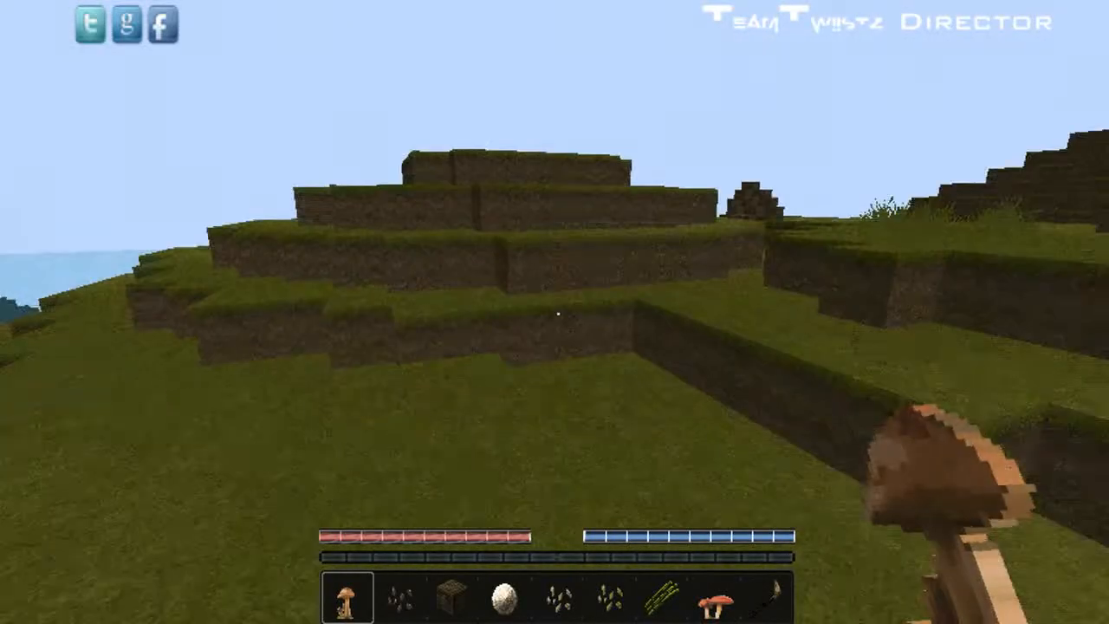
{"action": "mouse_move", "coordinate": [555, 312]}
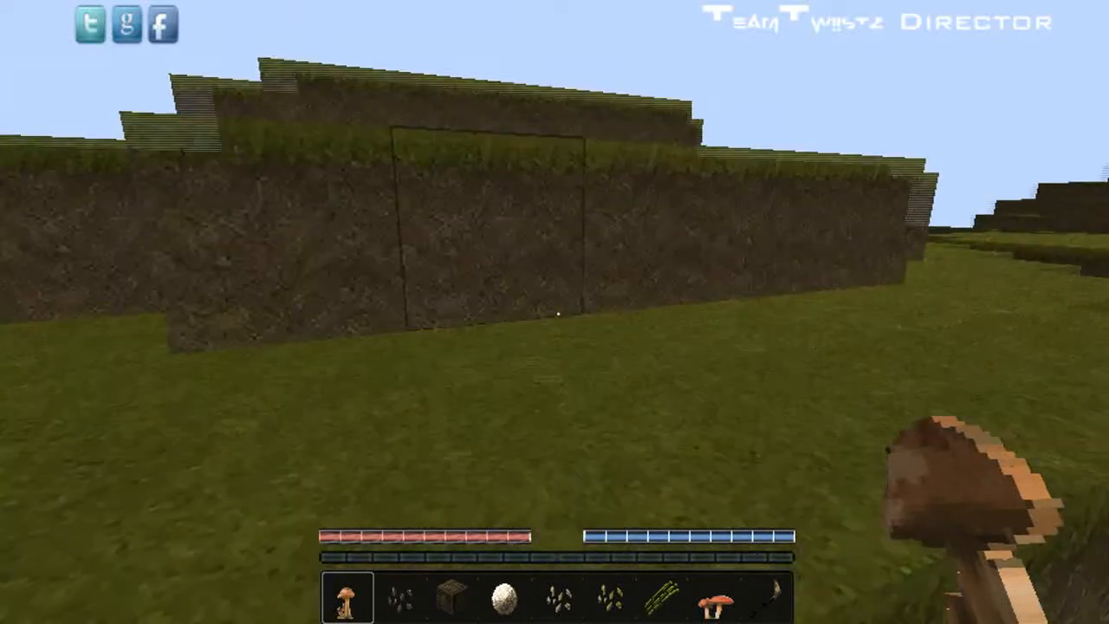
{"action": "mouse_move", "coordinate": [555, 312]}
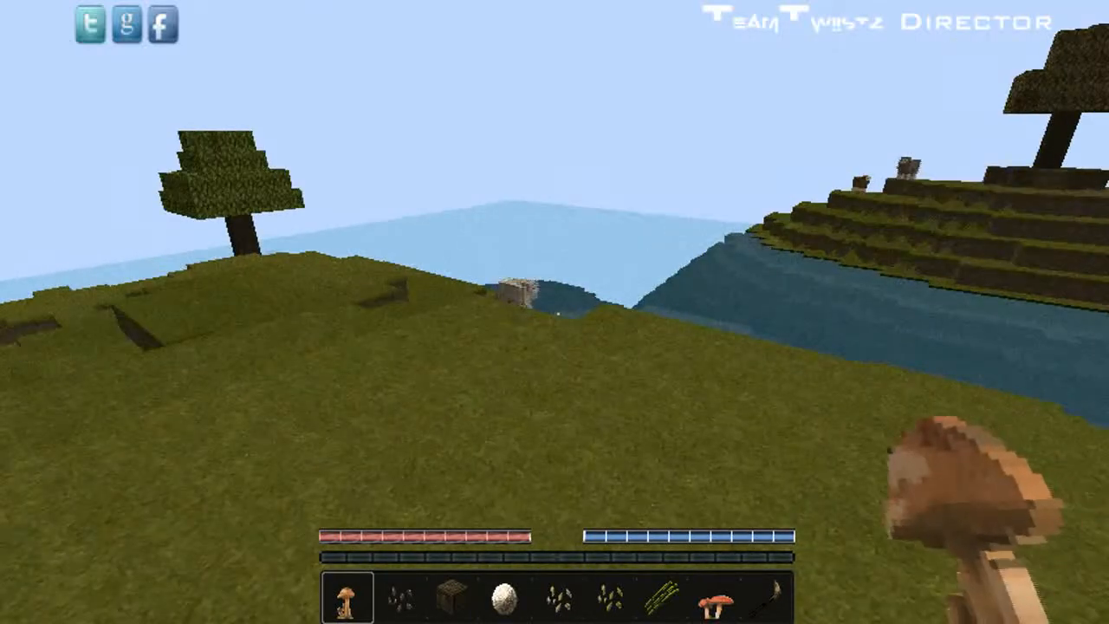
{"action": "mouse_move", "coordinate": [555, 312]}
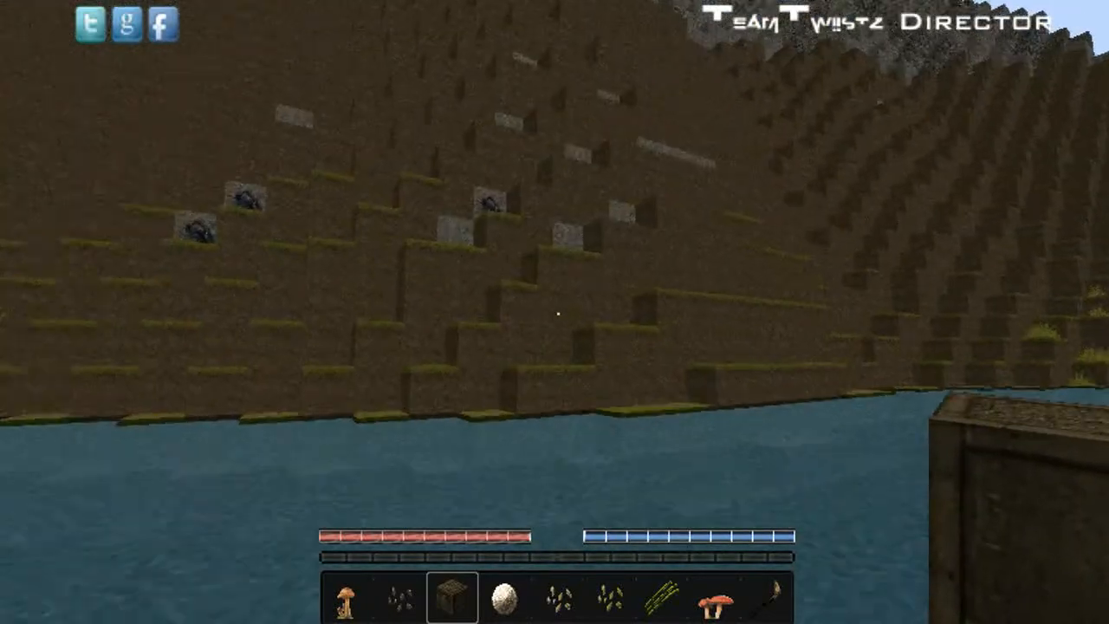
{"action": "mouse_move", "coordinate": [554, 312]}
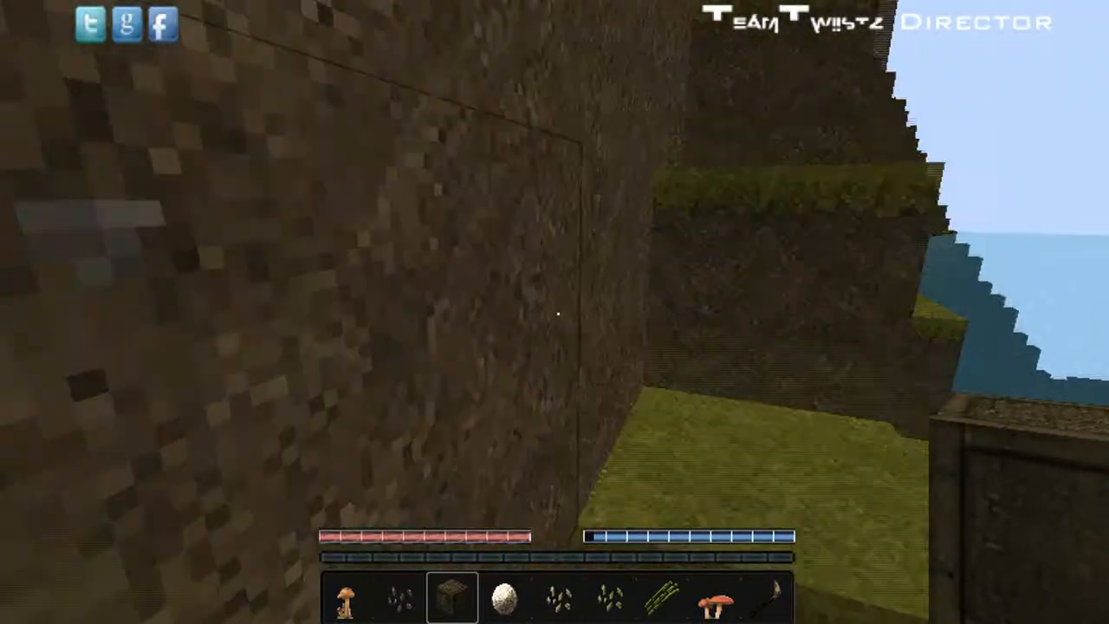
{"action": "mouse_move", "coordinate": [554, 311]}
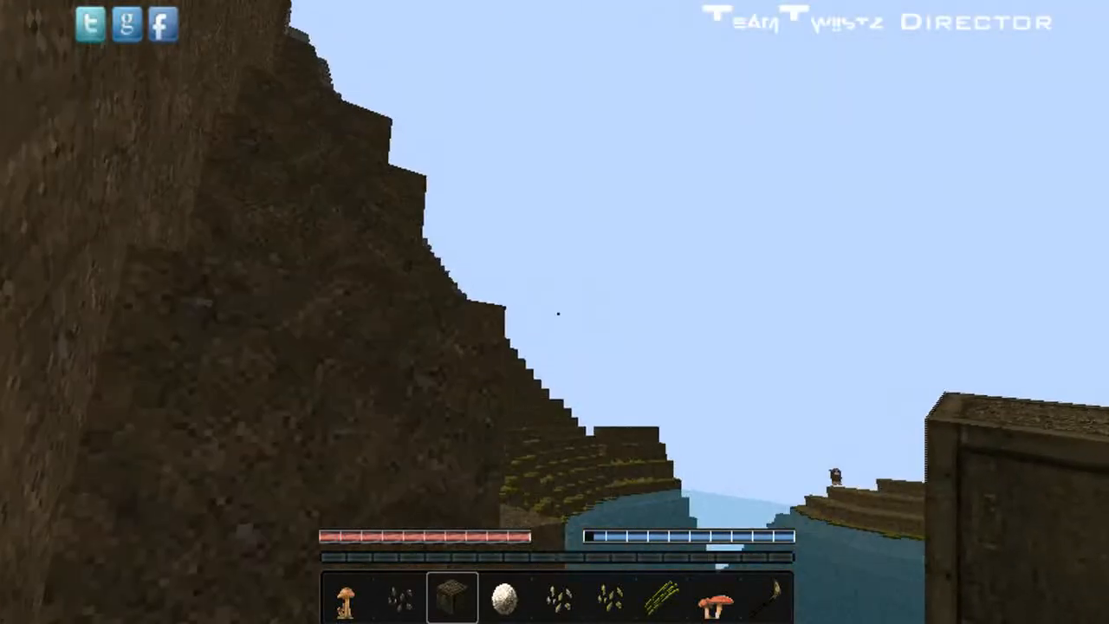
{"action": "mouse_move", "coordinate": [554, 312]}
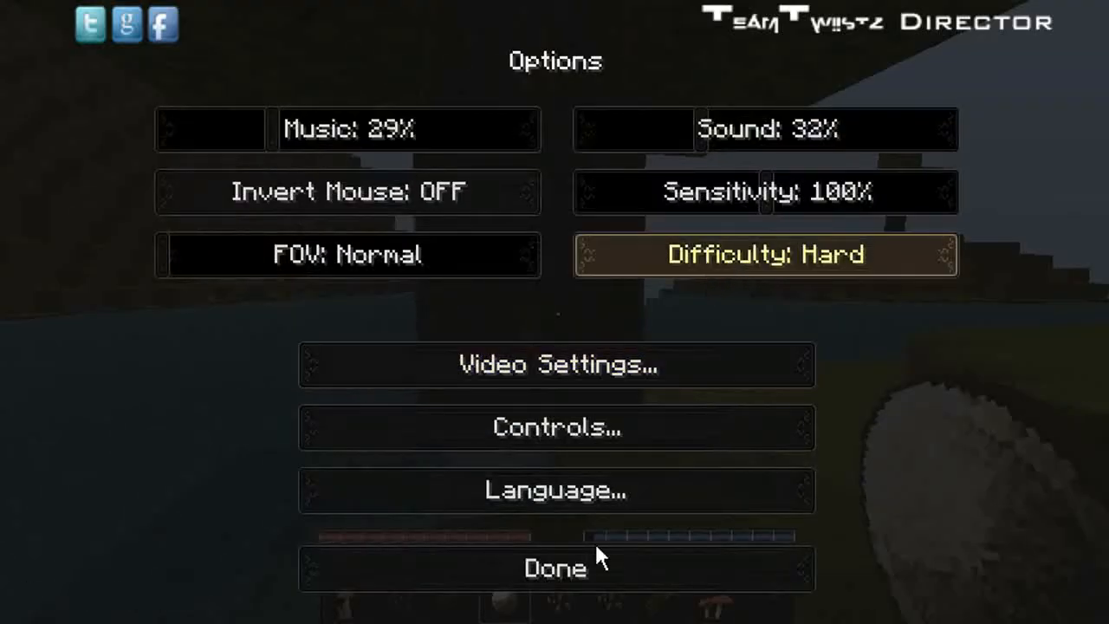
Leave Options with difficulty on Hard and resume the game.
{"action": "left_click", "coordinate": [555, 569]}
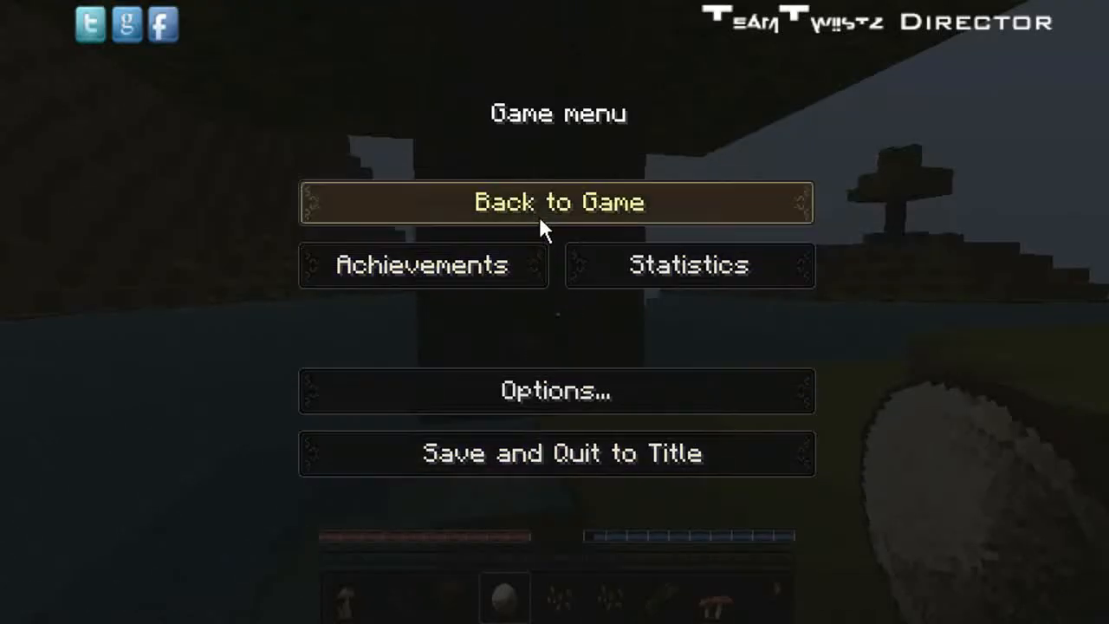
{"action": "left_click", "coordinate": [558, 201]}
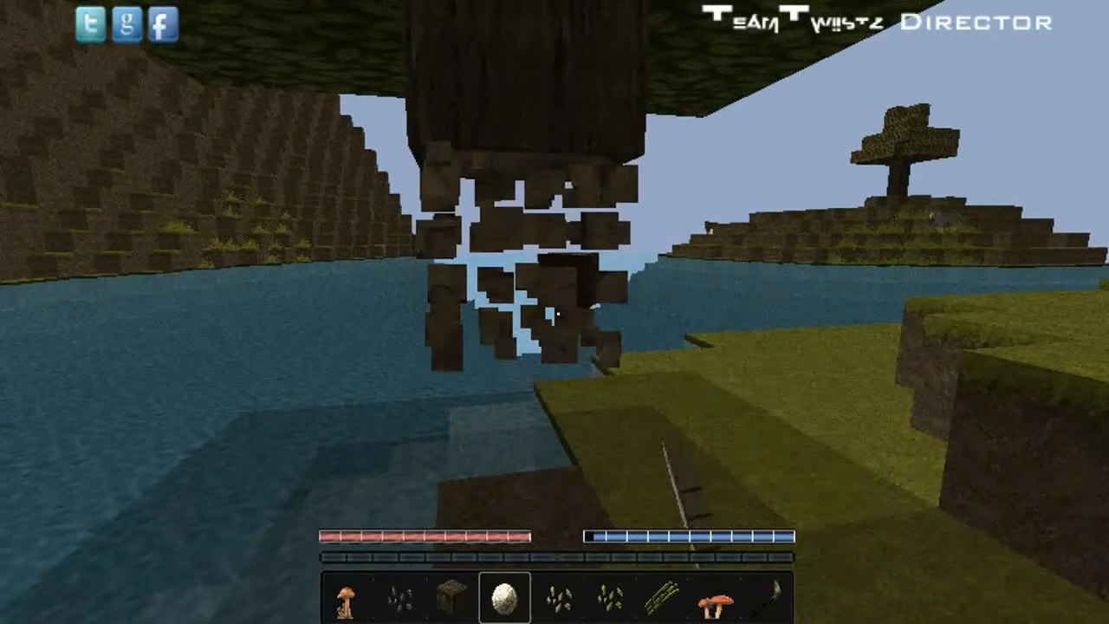
{"action": "mouse_move", "coordinate": [555, 312]}
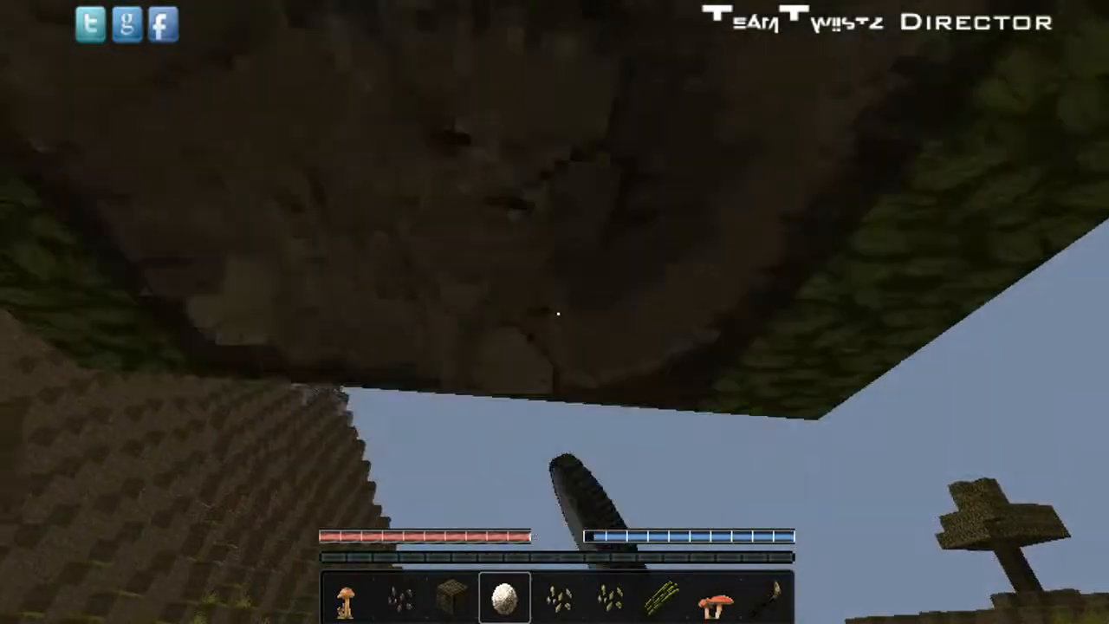
Check the inventory briefly before chopping the tree trunk.
{"action": "key", "text": "e"}
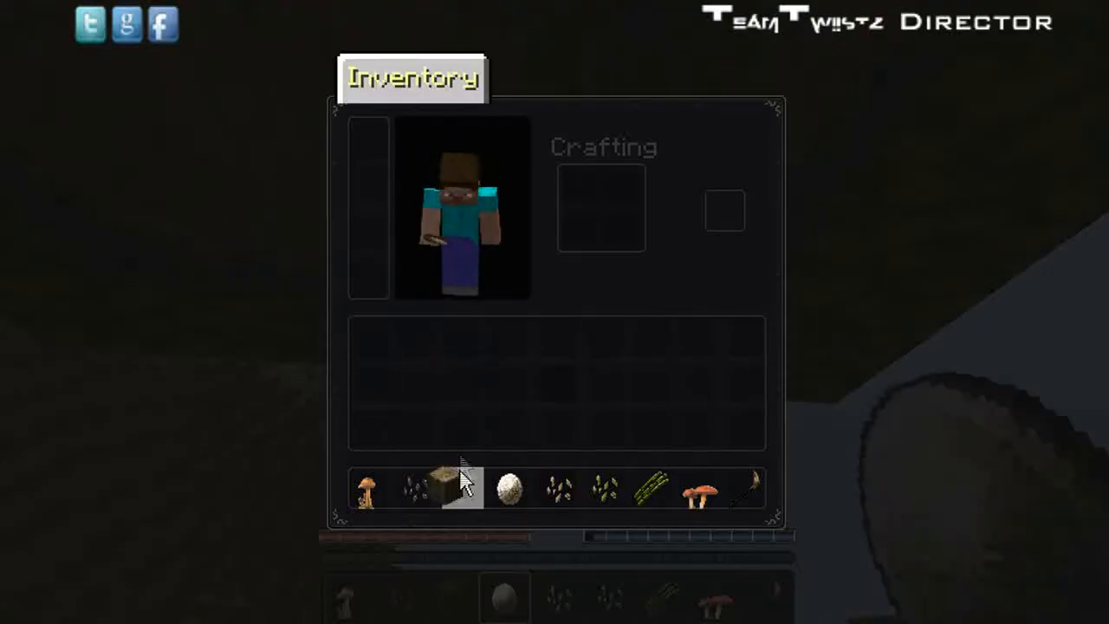
{"action": "key", "text": "e"}
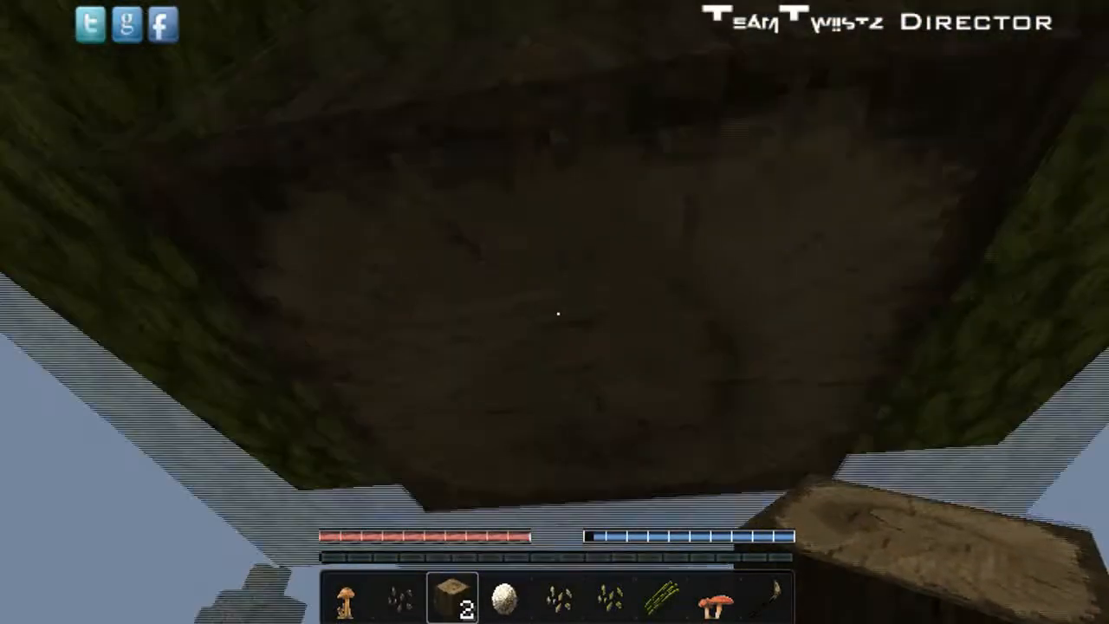
{"action": "mouse_move", "coordinate": [555, 312]}
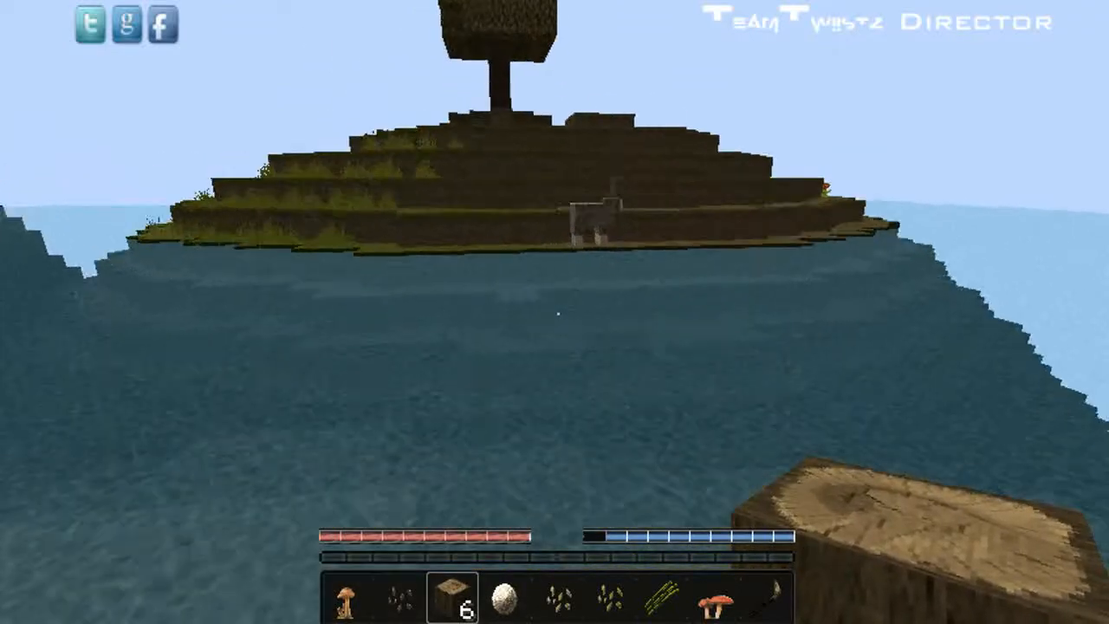
{"action": "mouse_move", "coordinate": [555, 312]}
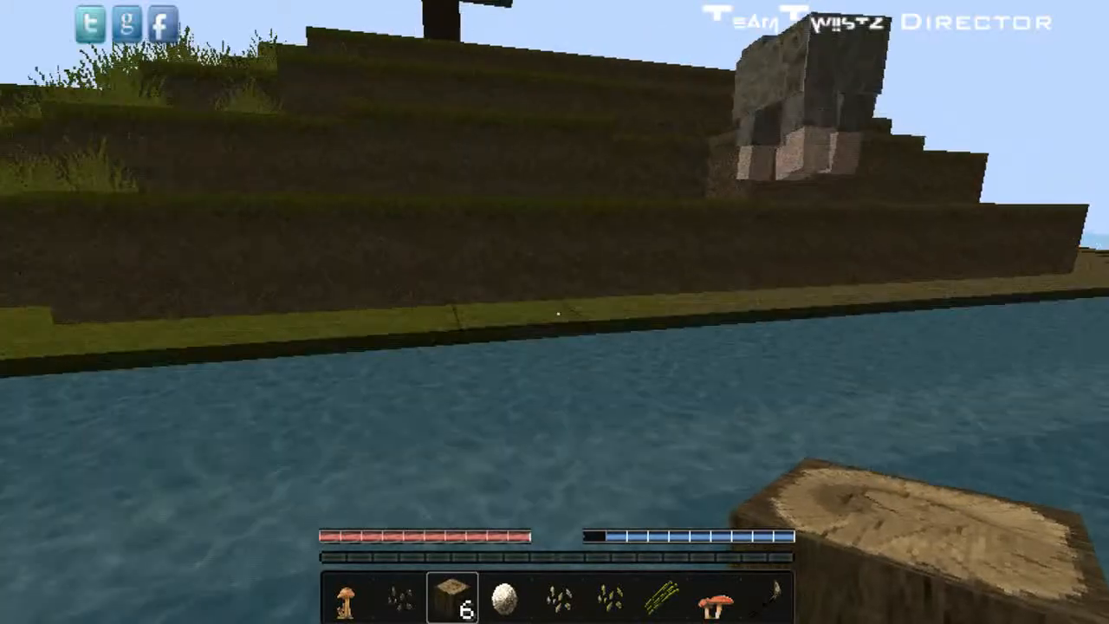
{"action": "mouse_move", "coordinate": [554, 312]}
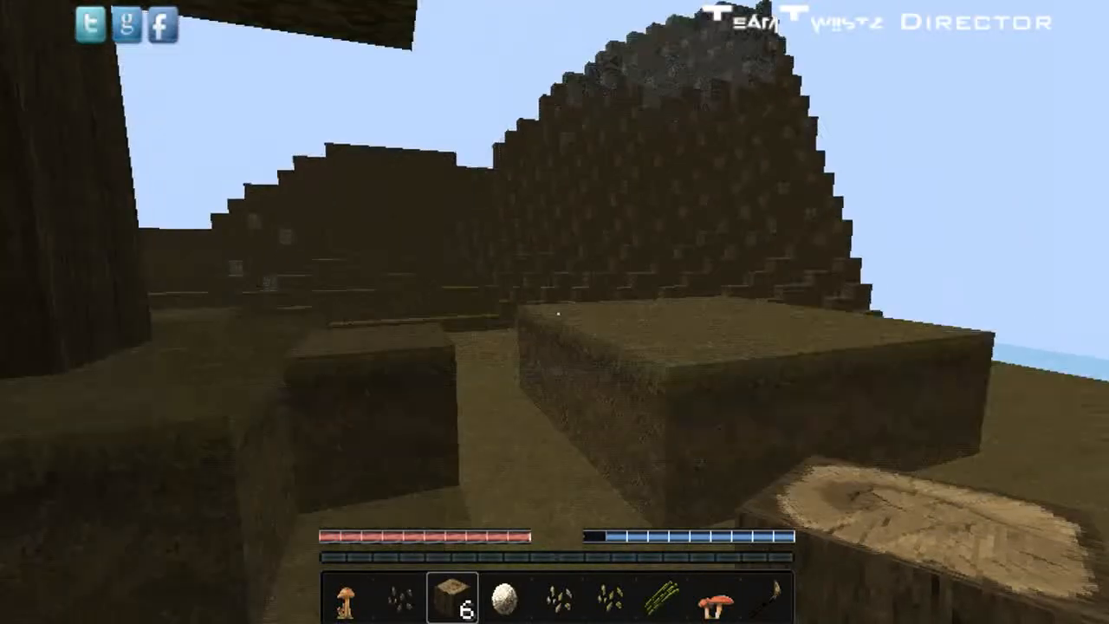
{"action": "mouse_move", "coordinate": [555, 312]}
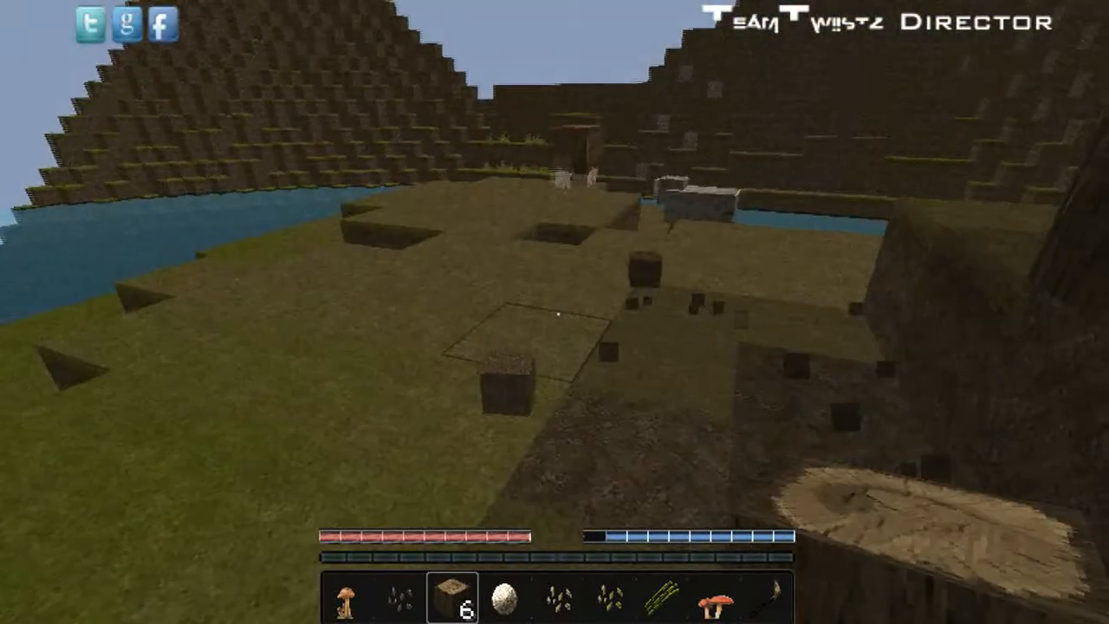
{"action": "mouse_move", "coordinate": [554, 312]}
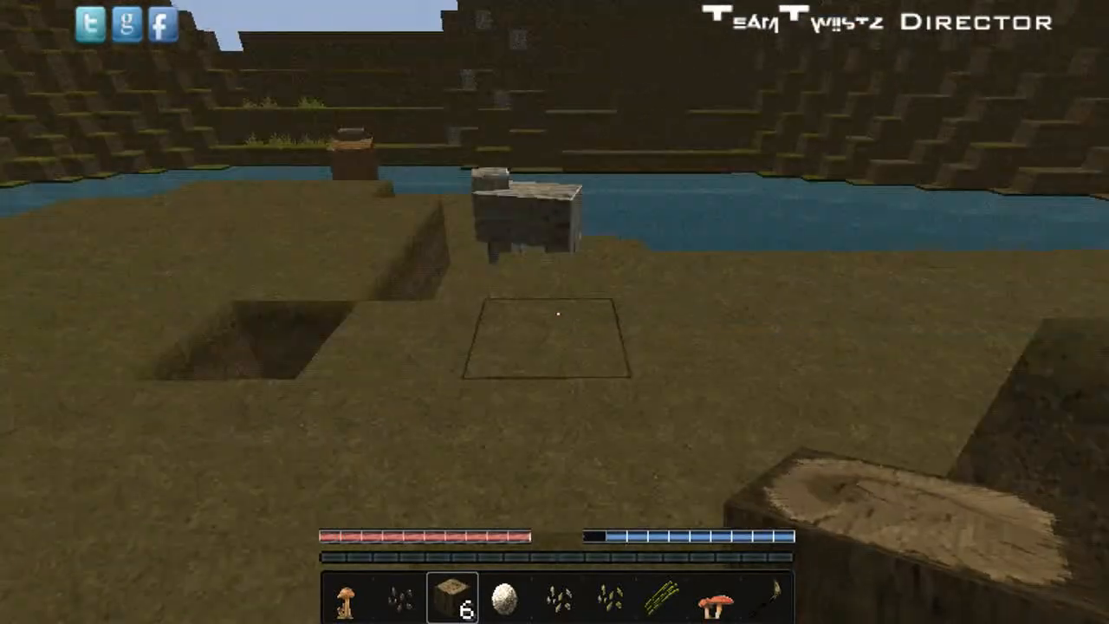
Craft logs into wooden planks, then a Crafting Table, and return to the world.
{"action": "key", "text": "e"}
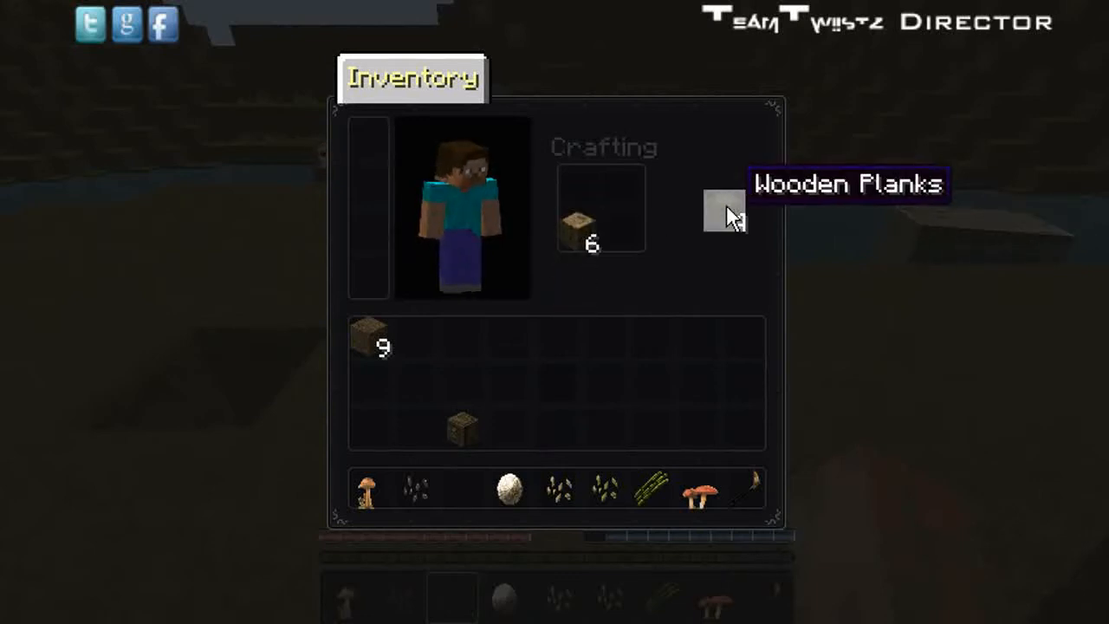
{"action": "left_click", "coordinate": [724, 212]}
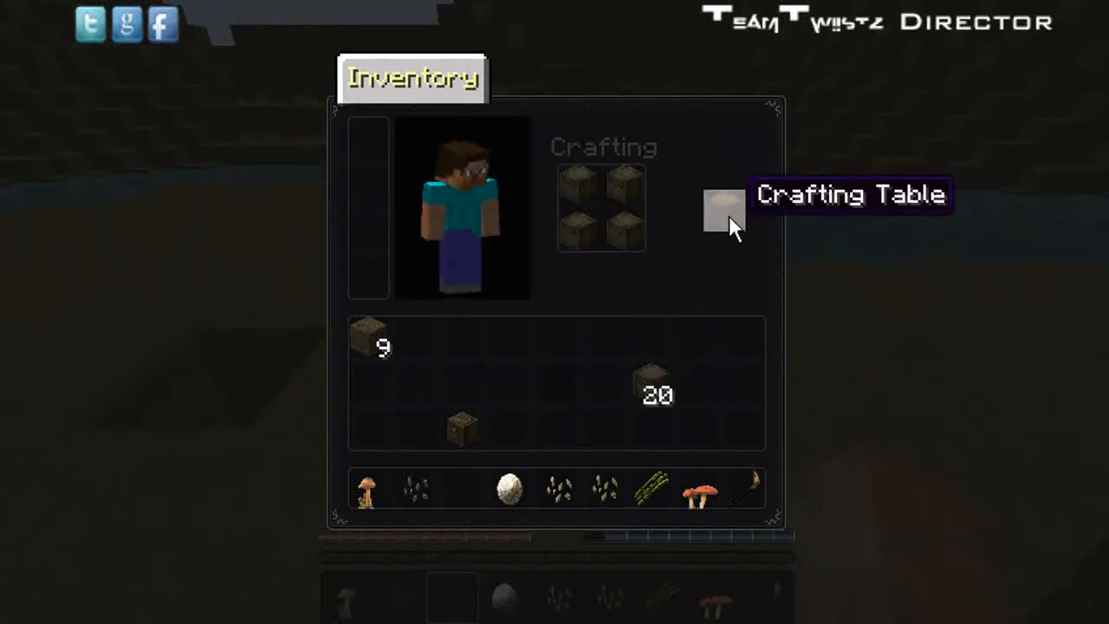
{"action": "left_click", "coordinate": [724, 211]}
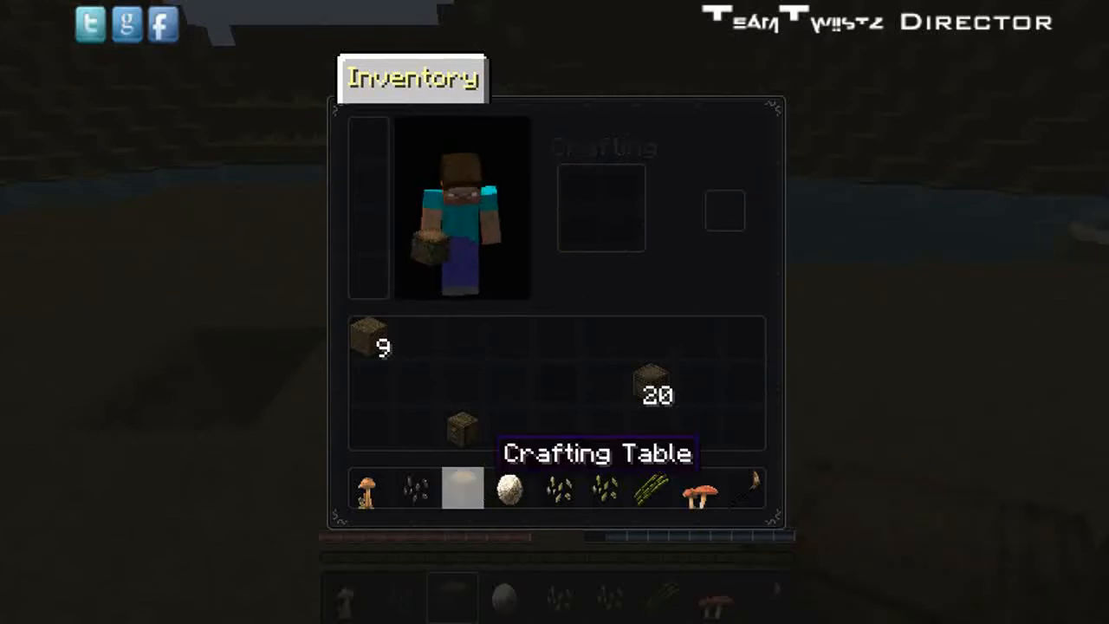
{"action": "key", "text": "Escape"}
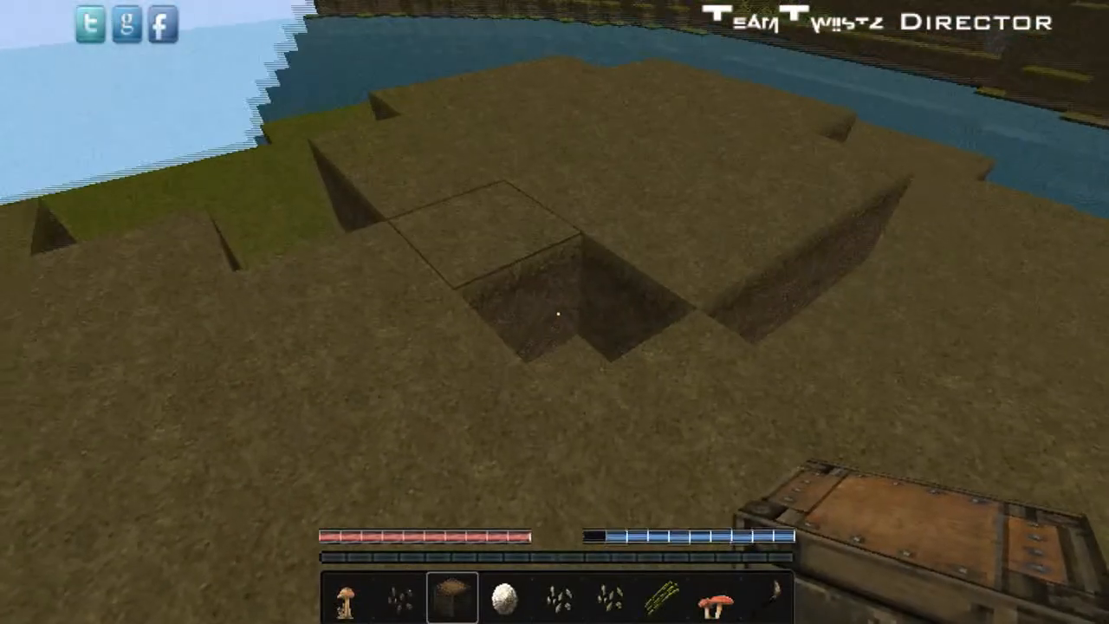
{"action": "key", "text": "e"}
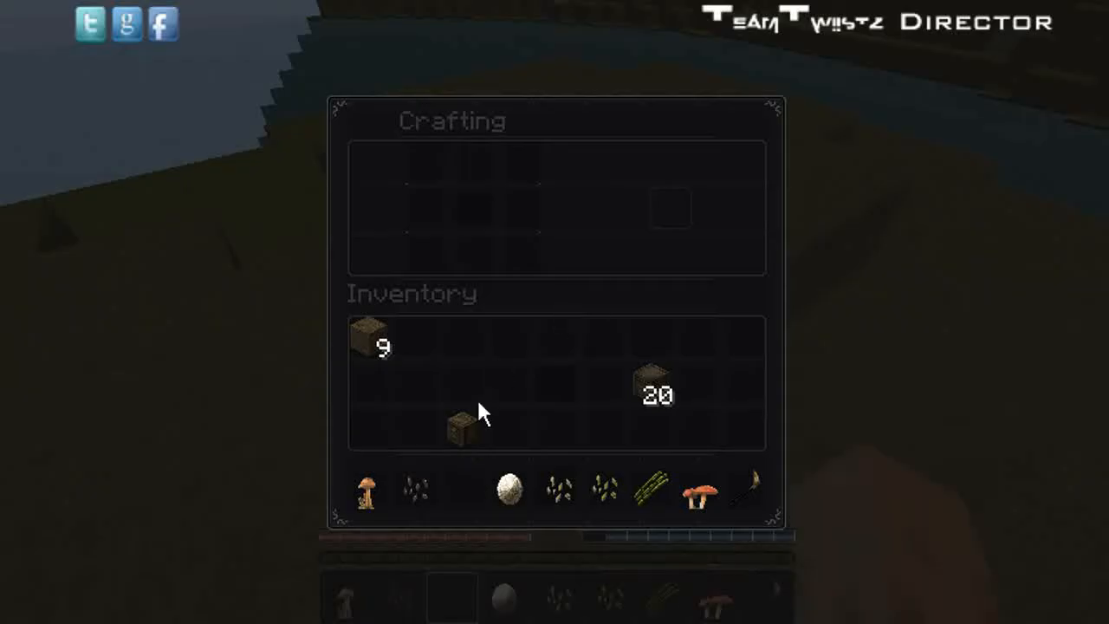
{"action": "left_click_drag", "start_coordinate": [655, 396], "coordinate": [471, 212]}
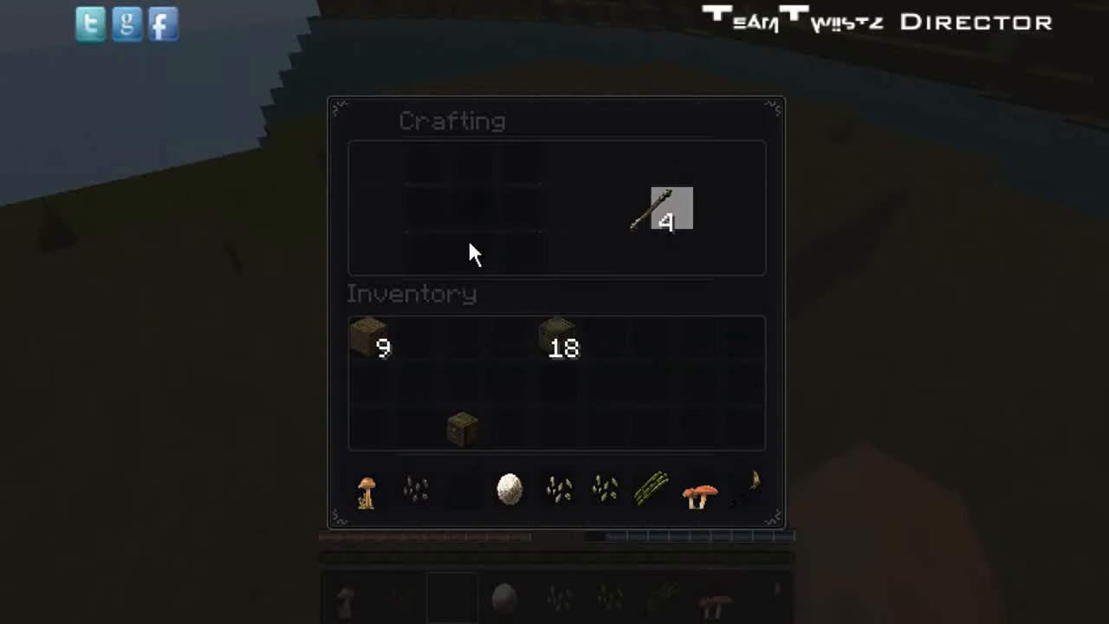
{"action": "left_click", "coordinate": [668, 208]}
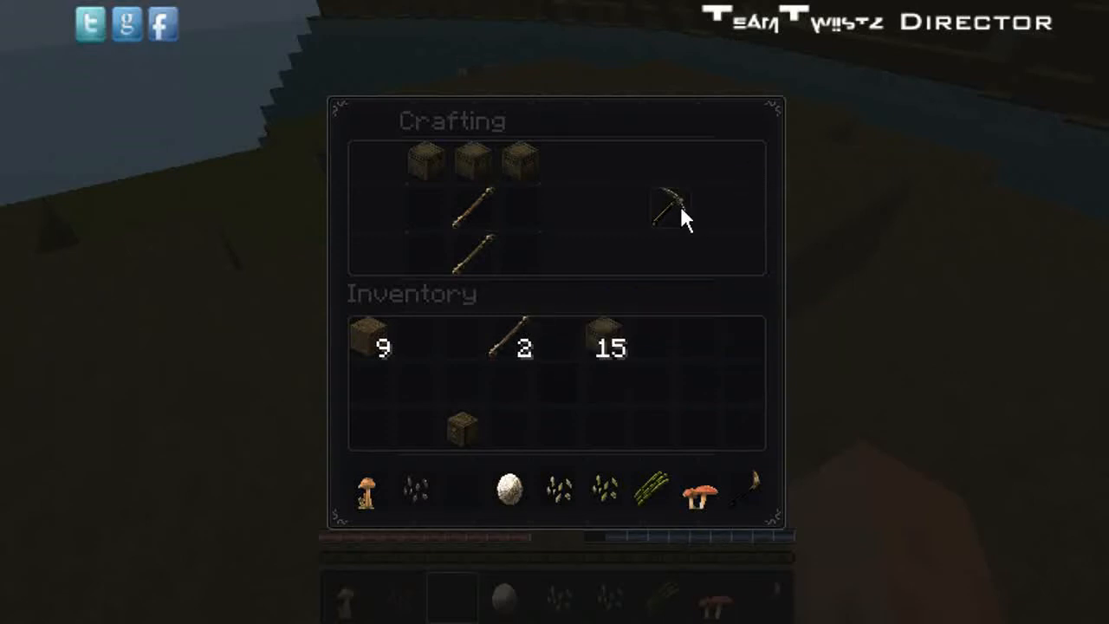
{"action": "mouse_move", "coordinate": [672, 211]}
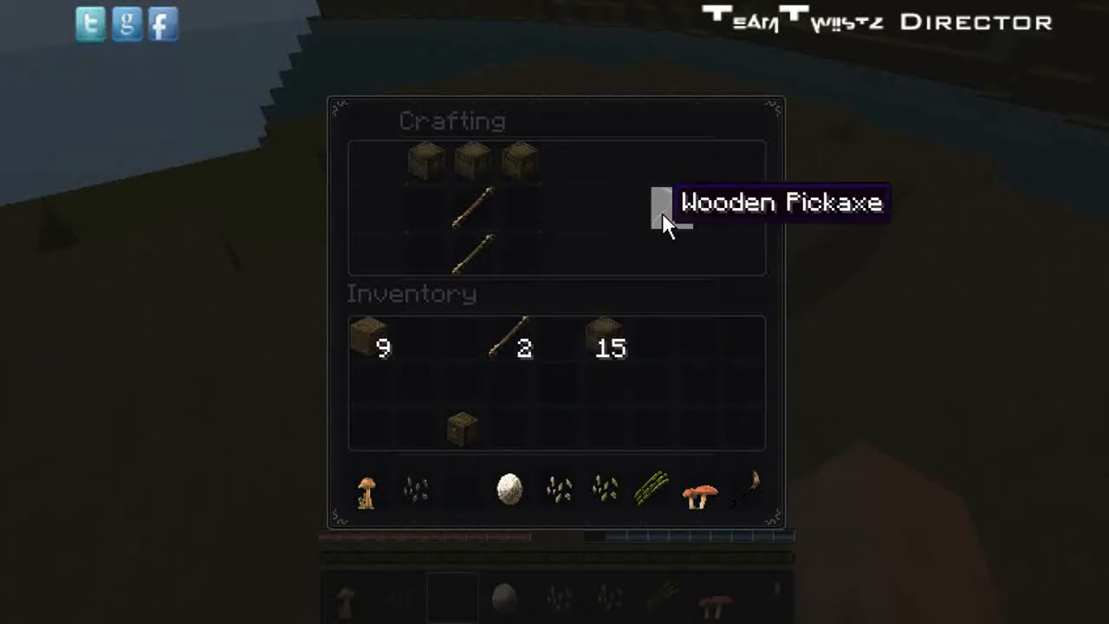
{"action": "mouse_move", "coordinate": [555, 208]}
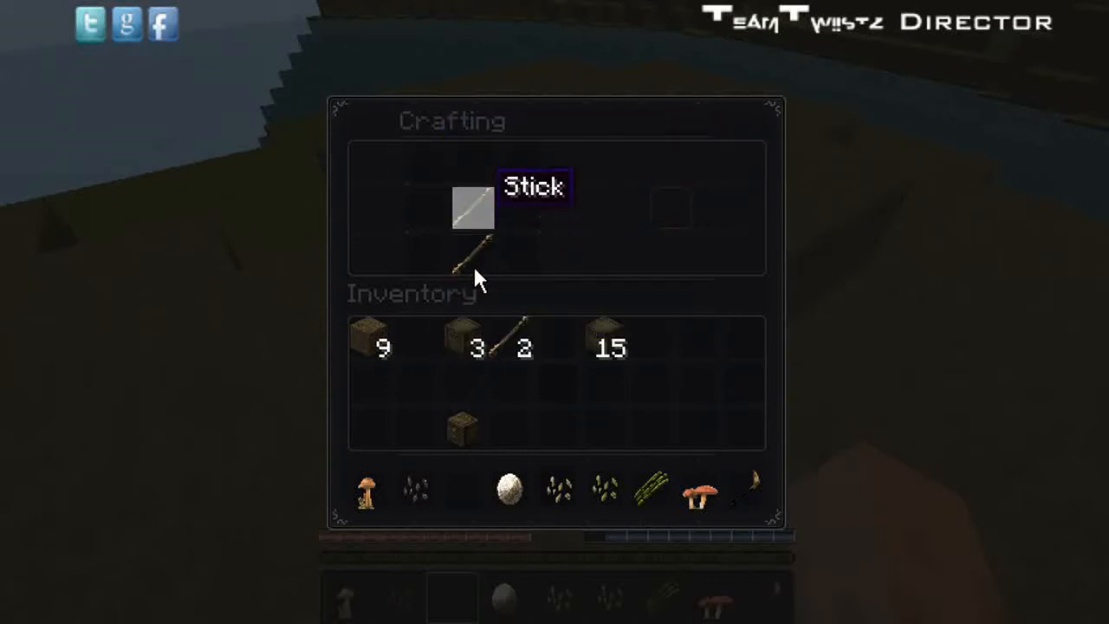
{"action": "left_click", "coordinate": [472, 207]}
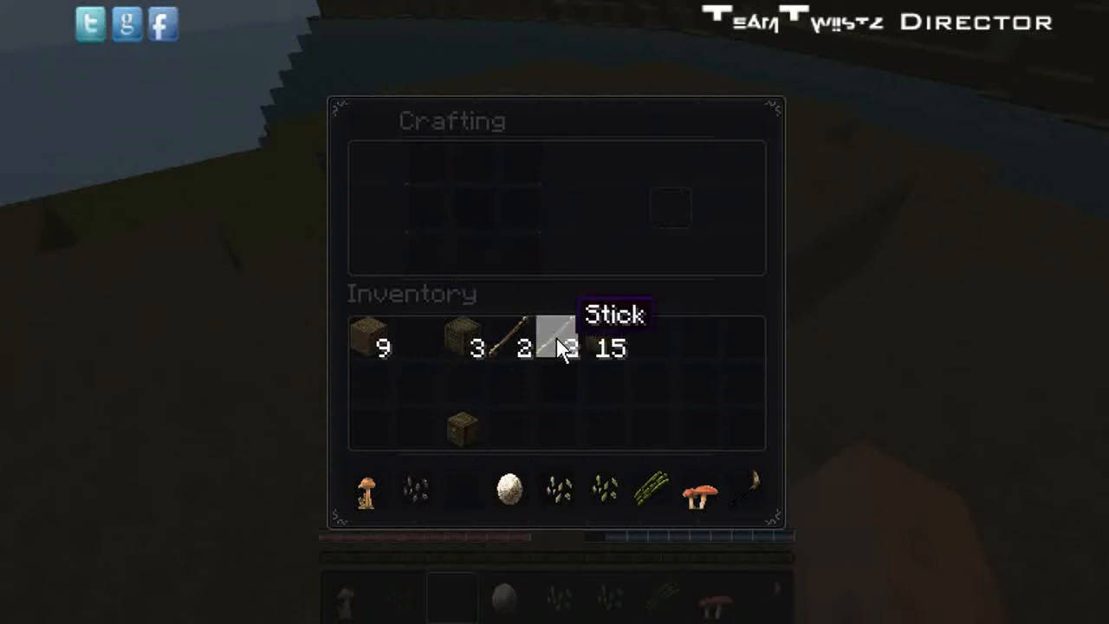
Close the inventory and head out along the lake shore.
{"action": "key", "text": "Escape"}
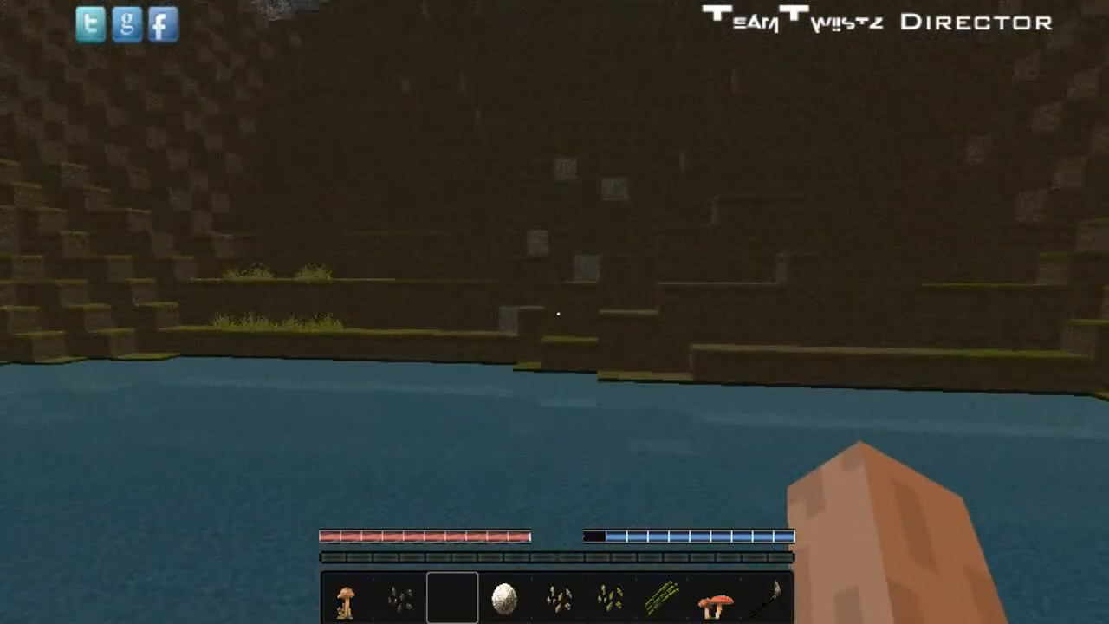
{"action": "mouse_move", "coordinate": [558, 314]}
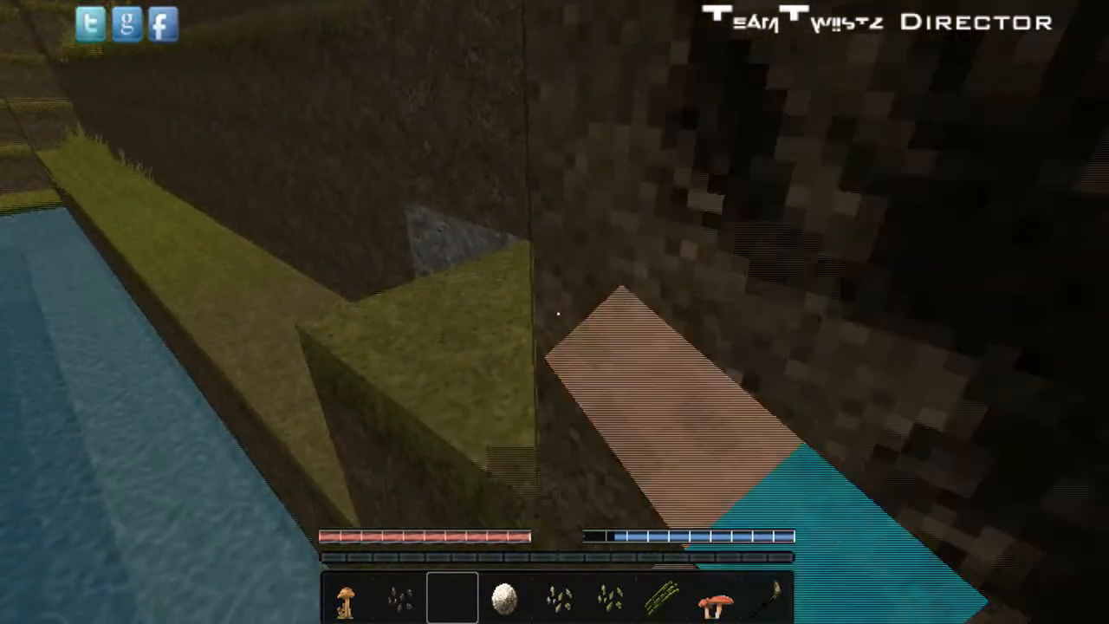
{"action": "mouse_move", "coordinate": [555, 312]}
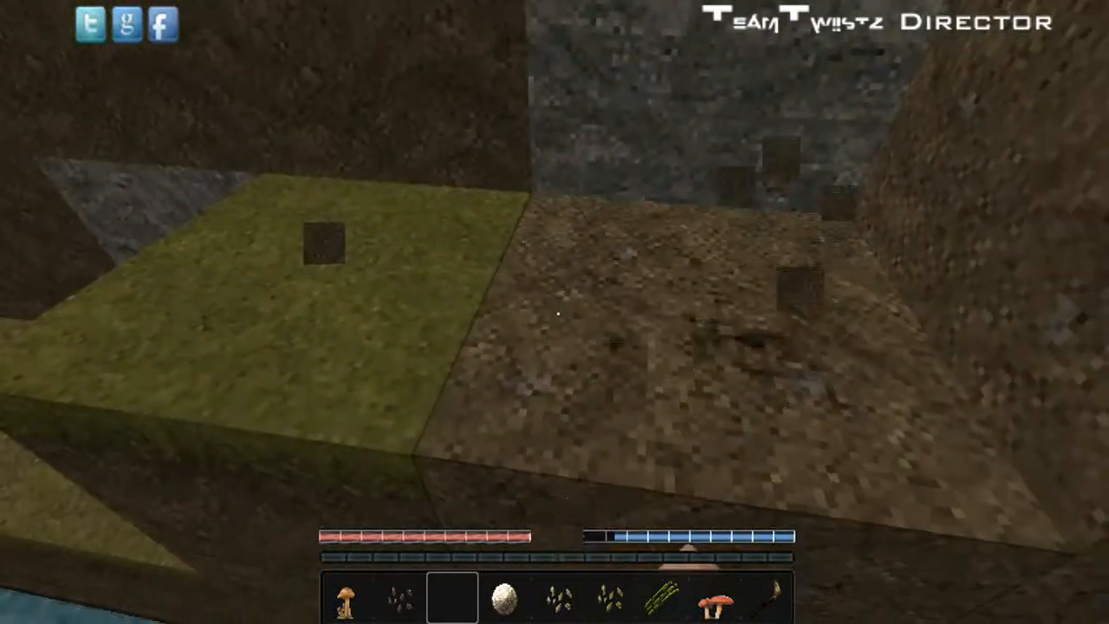
{"action": "mouse_move", "coordinate": [554, 312]}
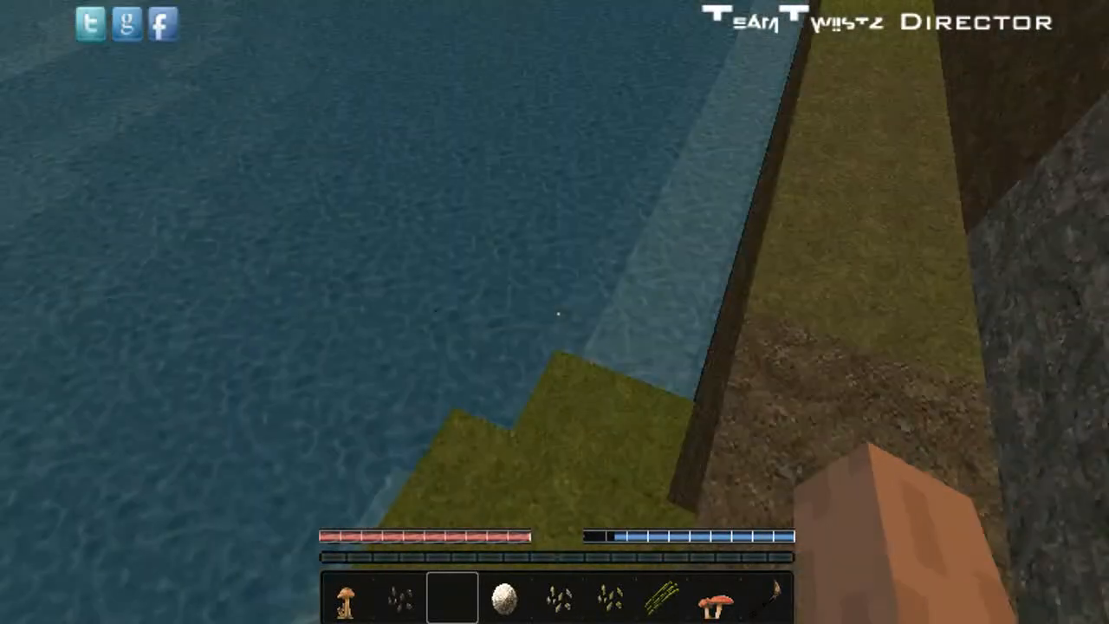
{"action": "mouse_move", "coordinate": [555, 311]}
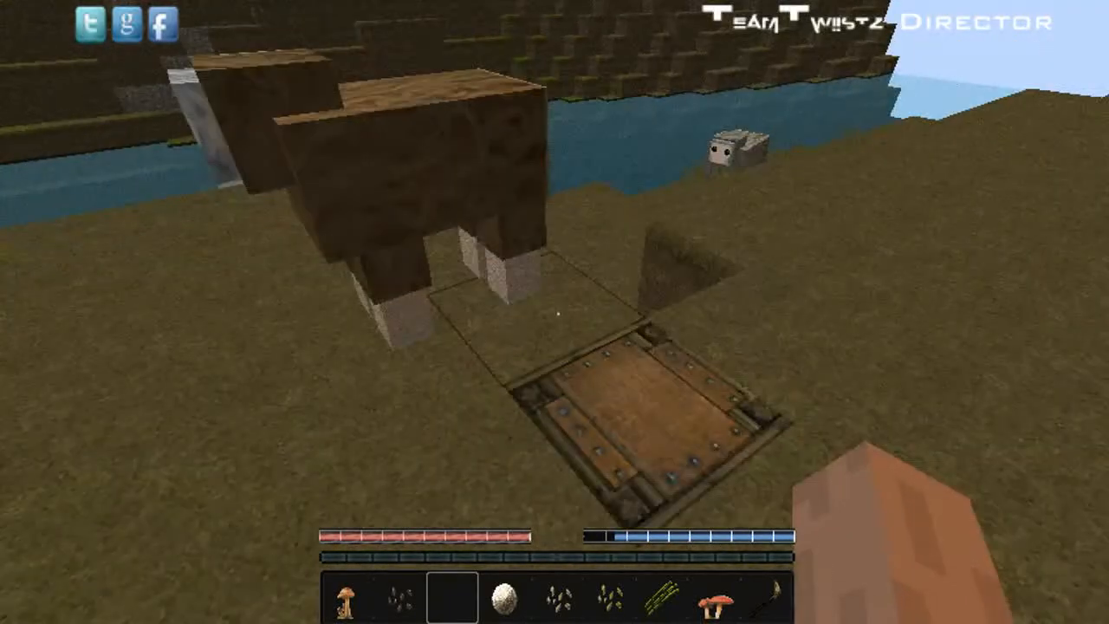
Lay planks into the wooden pickaxe recipe in the inventory crafting grid.
{"action": "key", "text": "e"}
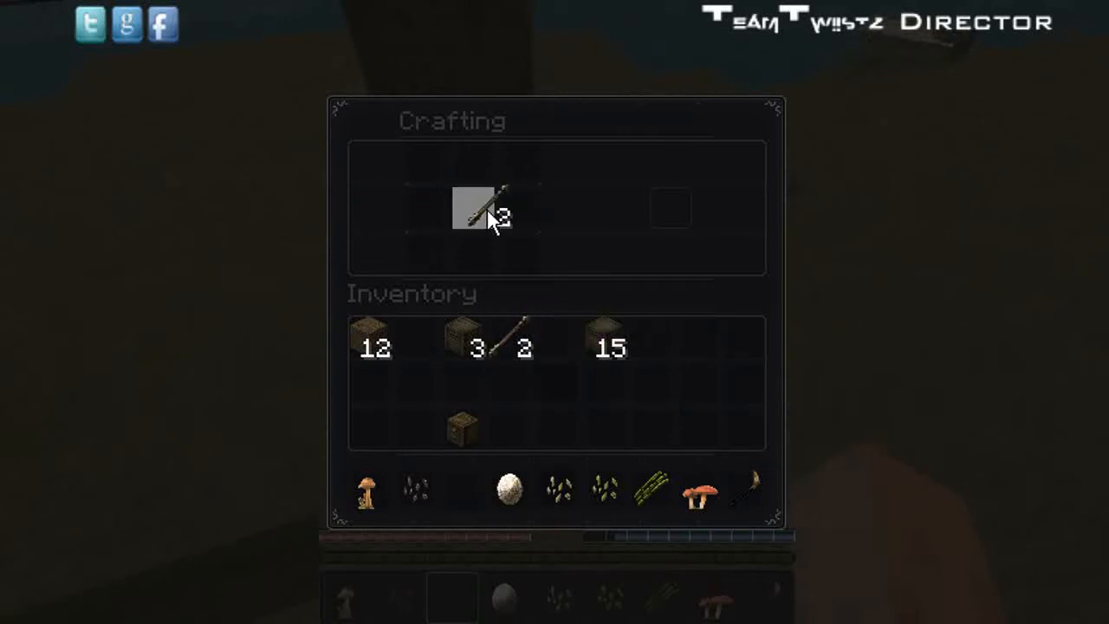
{"action": "mouse_move", "coordinate": [475, 222]}
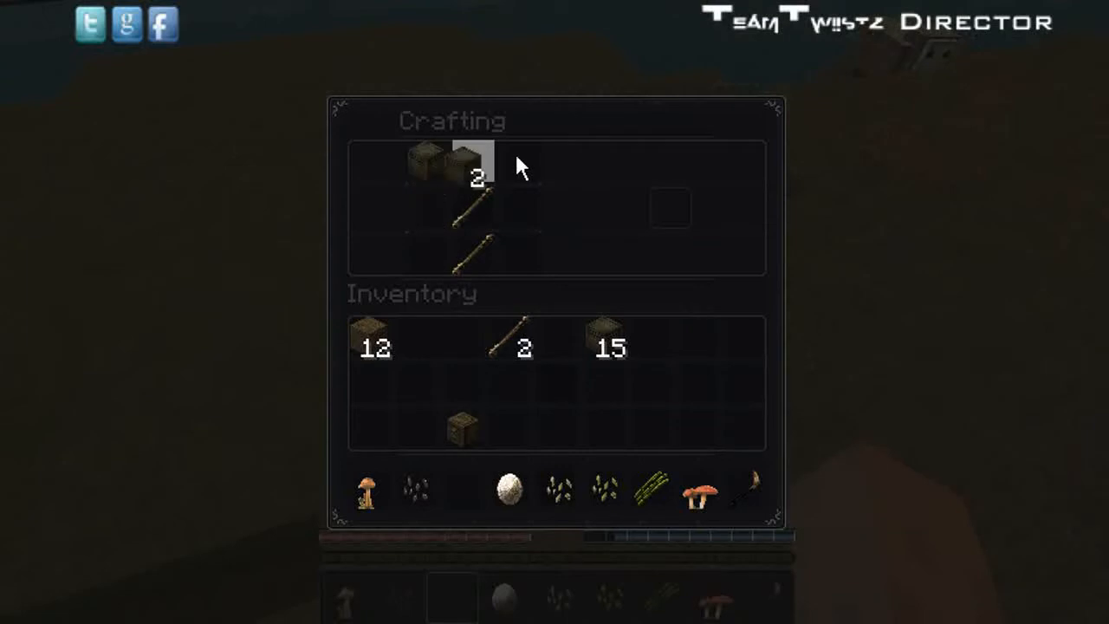
{"action": "left_click", "coordinate": [669, 206]}
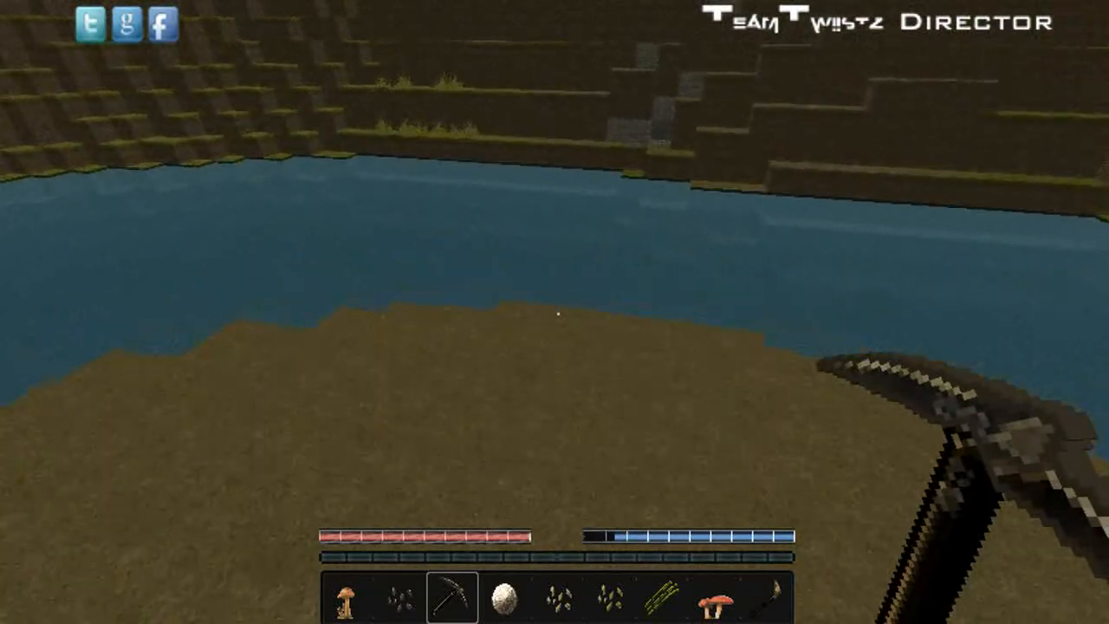
{"action": "mouse_move", "coordinate": [554, 312]}
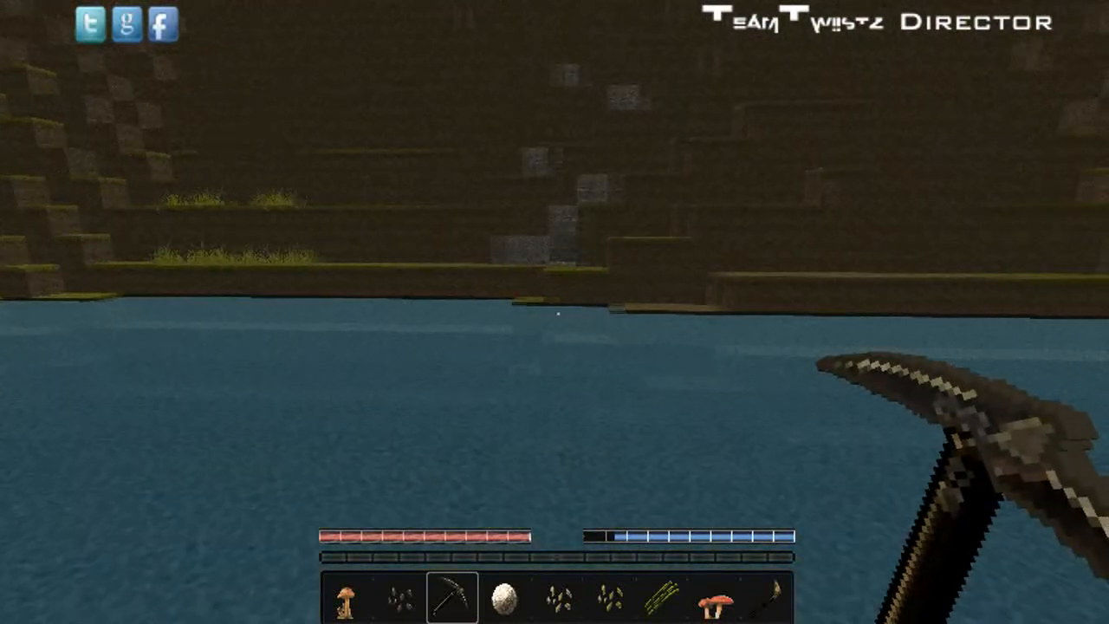
{"action": "mouse_move", "coordinate": [555, 312]}
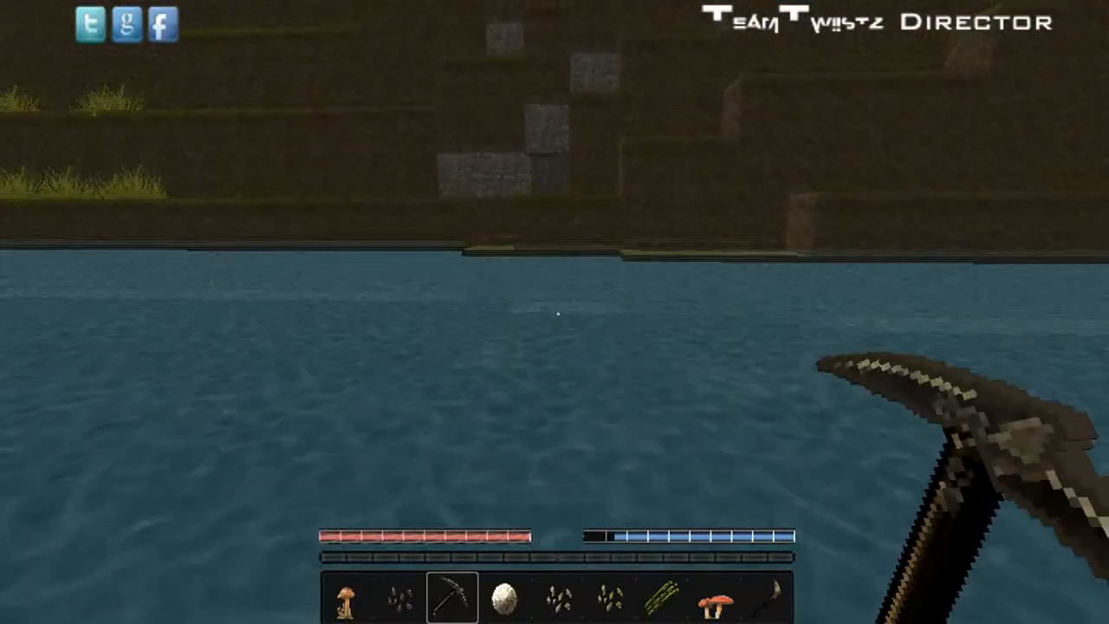
{"action": "mouse_move", "coordinate": [555, 312]}
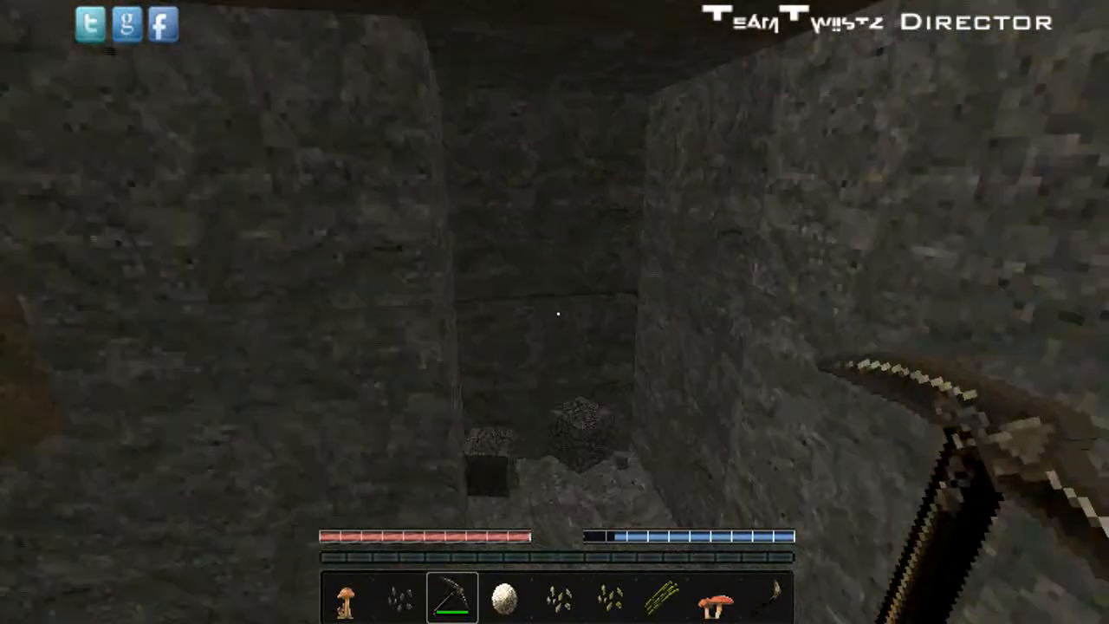
{"action": "mouse_move", "coordinate": [555, 312]}
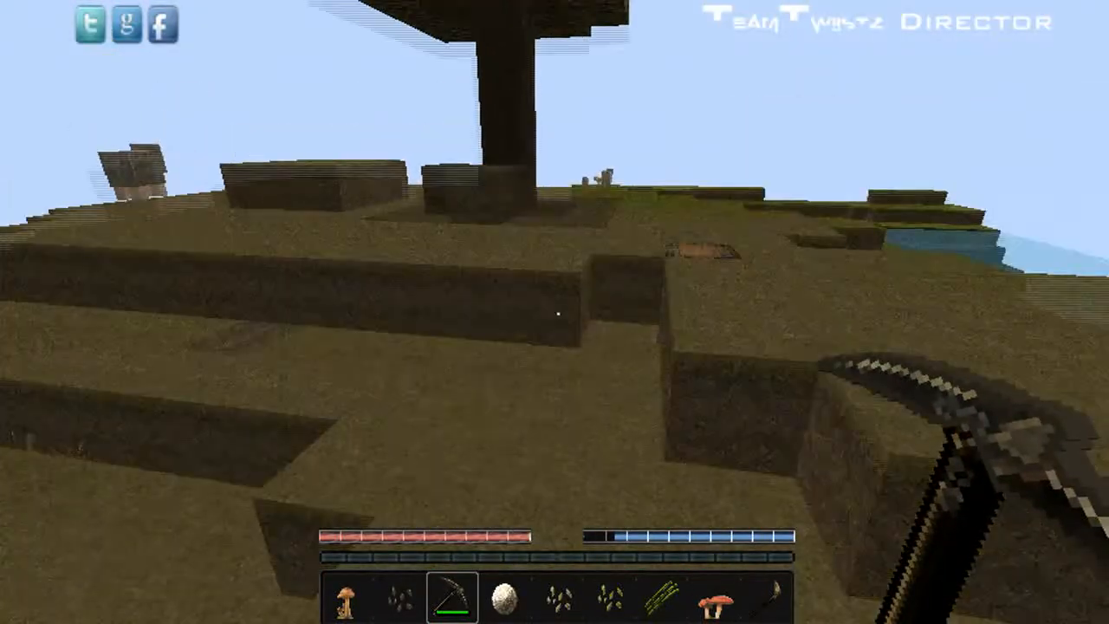
{"action": "mouse_move", "coordinate": [555, 312]}
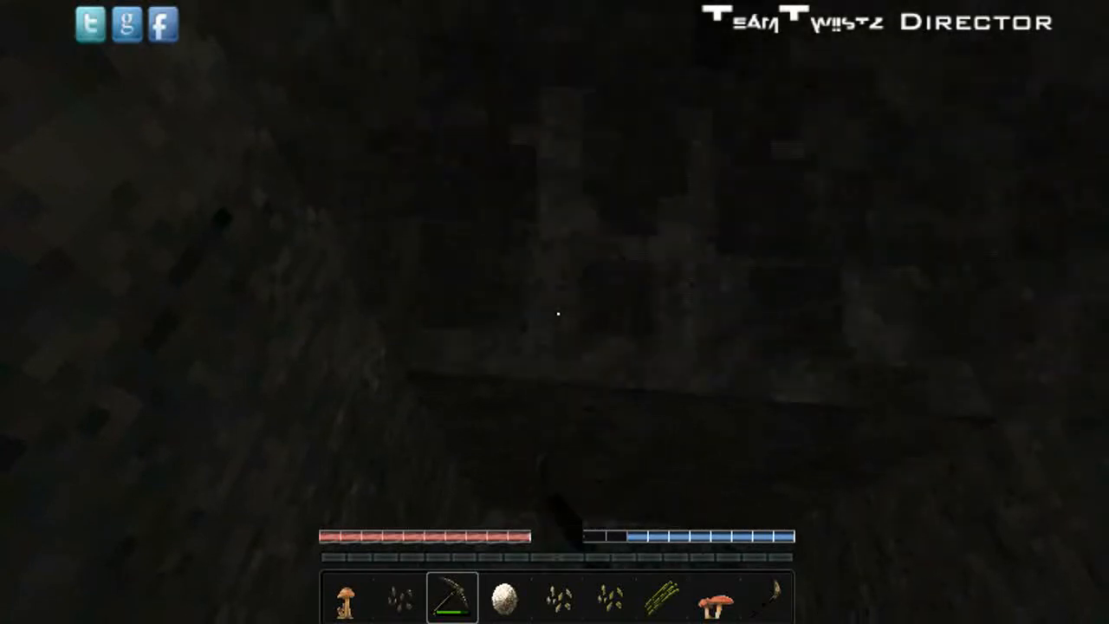
{"action": "mouse_move", "coordinate": [558, 314]}
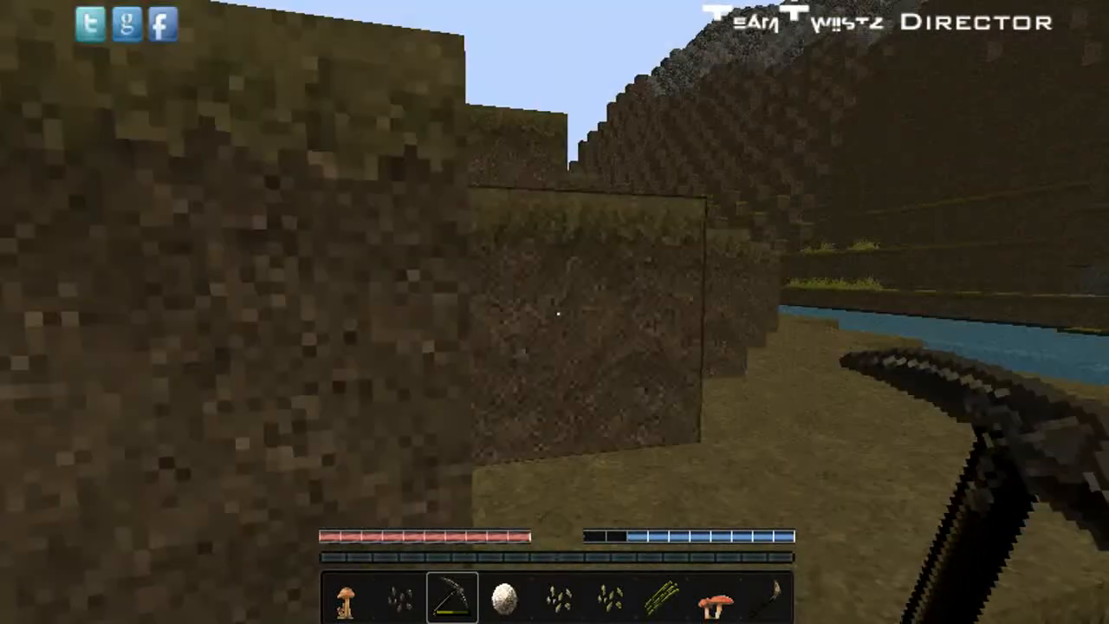
{"action": "mouse_move", "coordinate": [555, 312]}
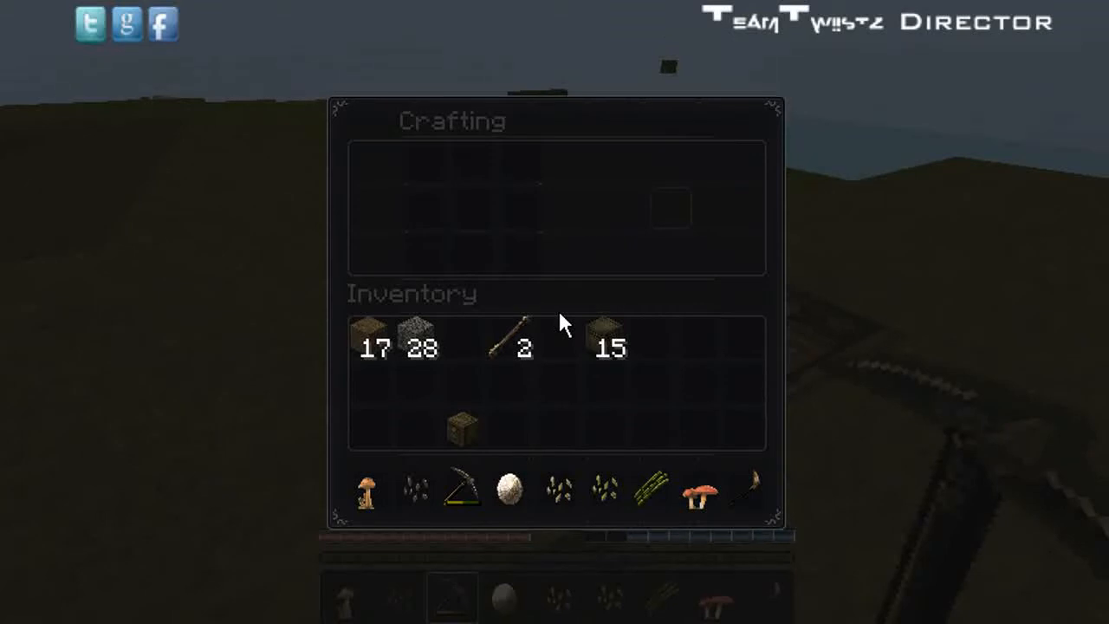
{"action": "mouse_move", "coordinate": [423, 346]}
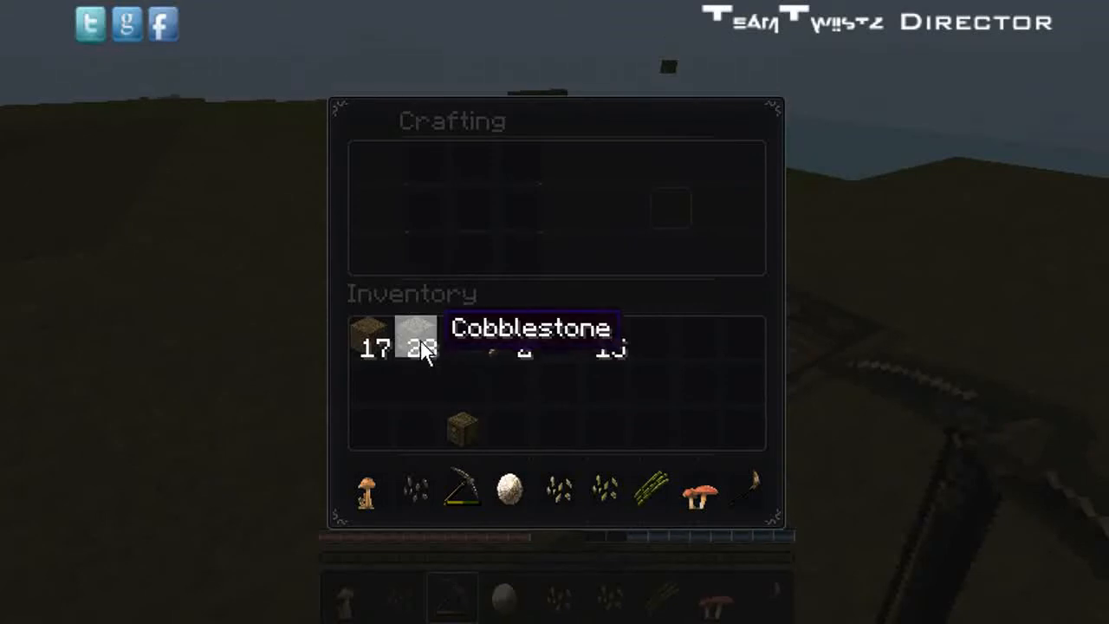
Craft a Stone Pickaxe from cobblestone, then turn planks into sticks.
{"action": "left_click", "coordinate": [424, 346]}
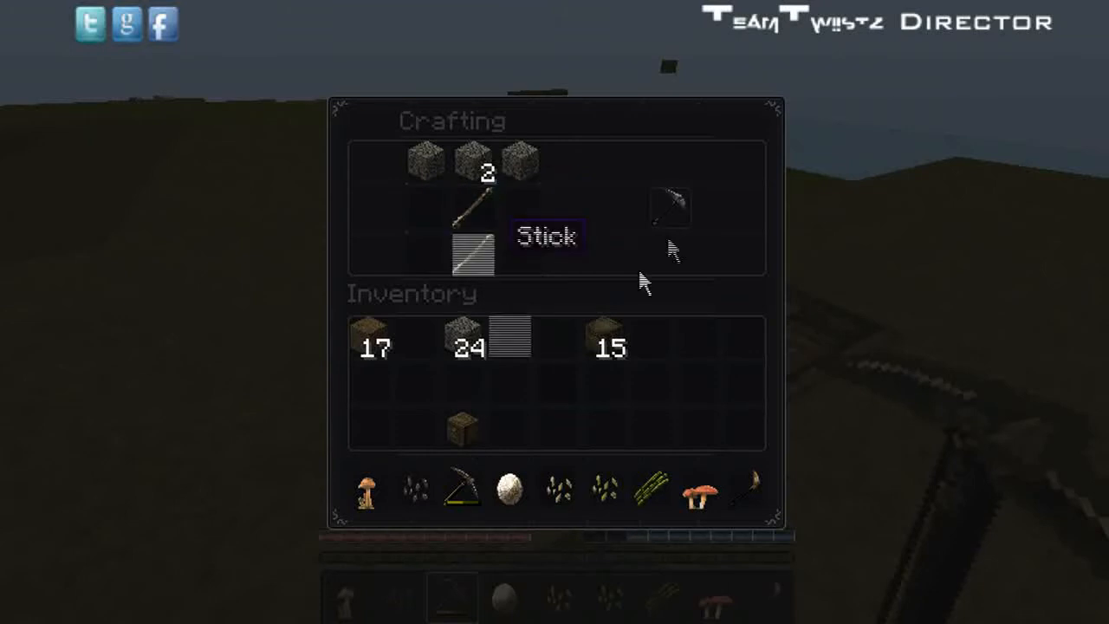
{"action": "left_click", "coordinate": [669, 207]}
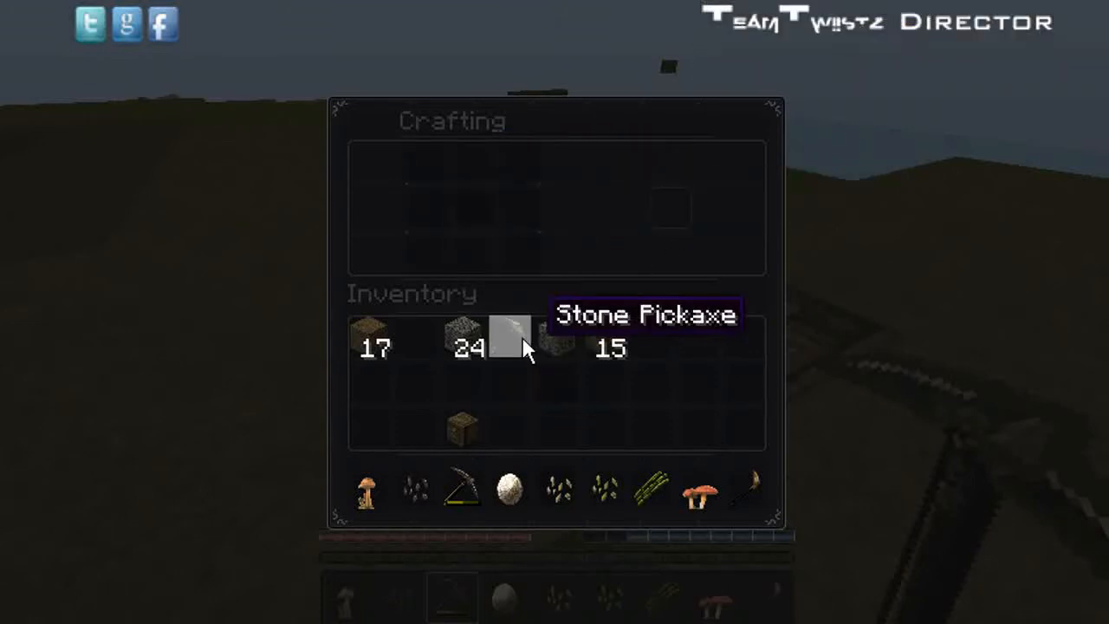
{"action": "mouse_move", "coordinate": [471, 488]}
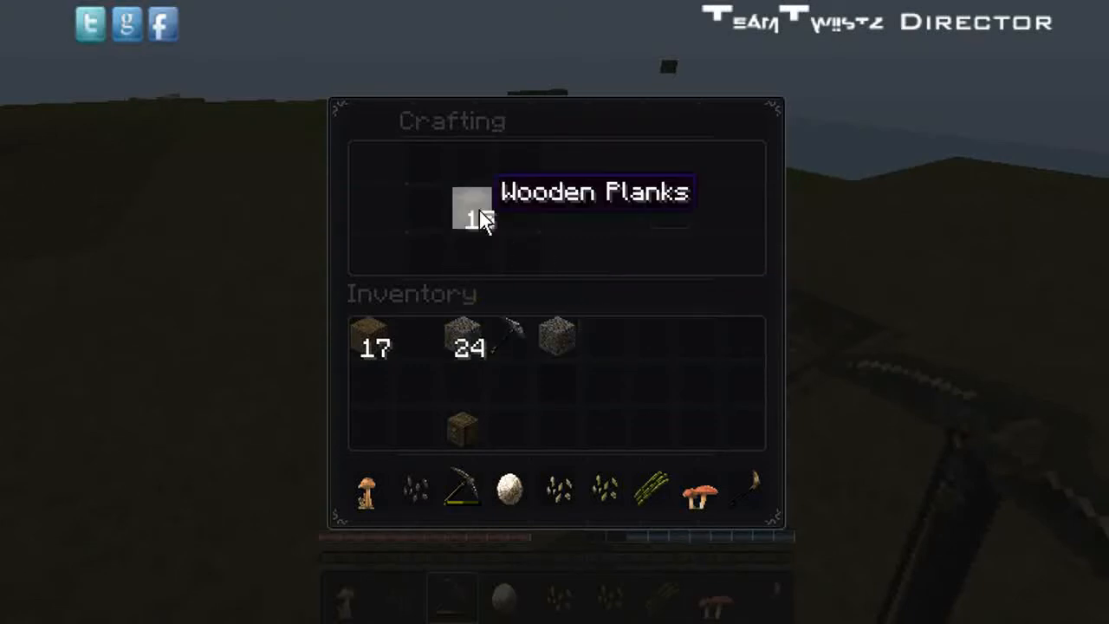
{"action": "left_click", "coordinate": [472, 211]}
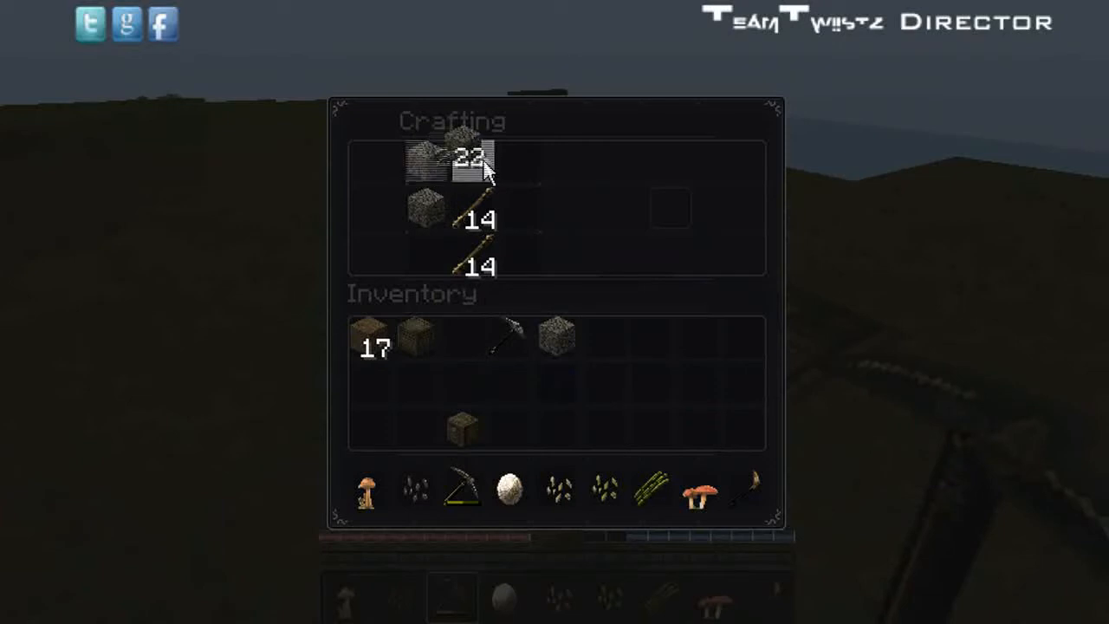
Craft a Stone Axe and a Stone Shovel and return to the world.
{"action": "left_click", "coordinate": [669, 208]}
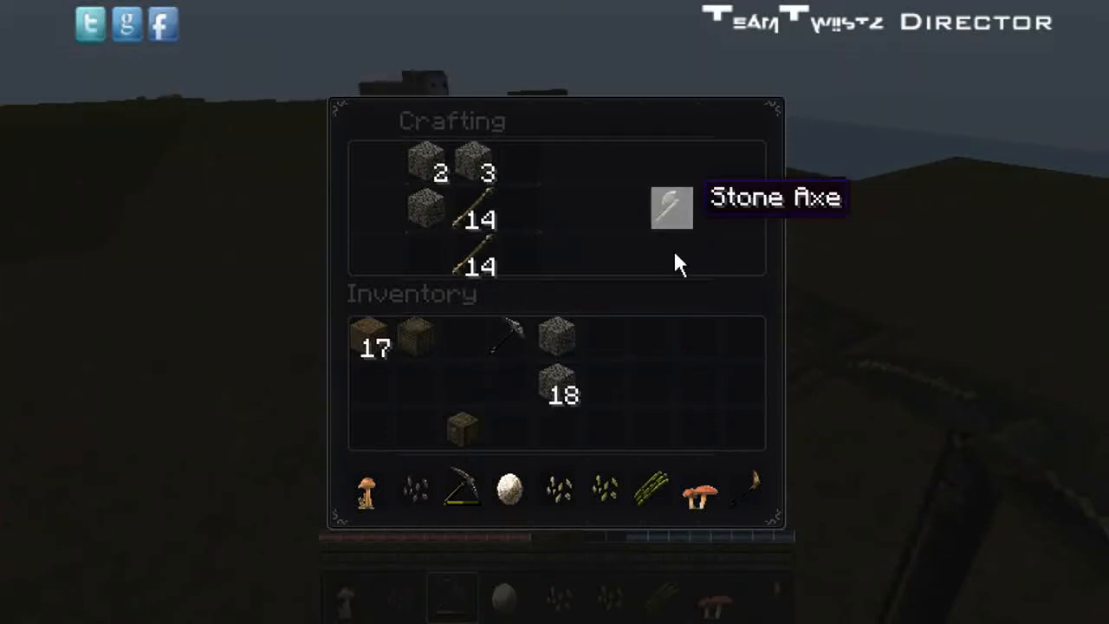
{"action": "left_click", "coordinate": [671, 208]}
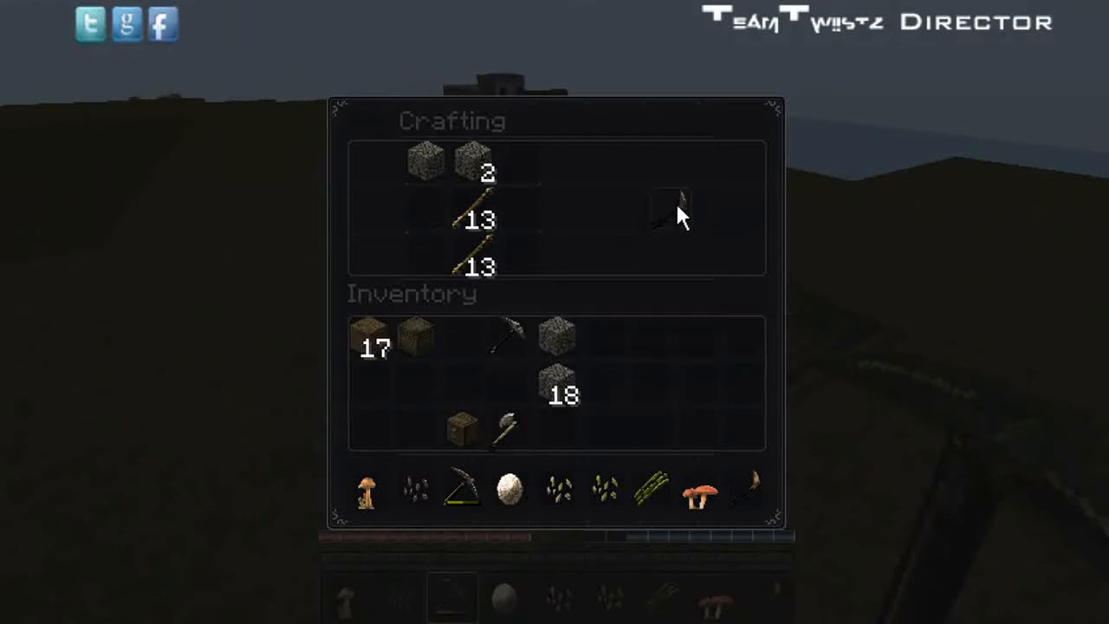
{"action": "left_click", "coordinate": [672, 212]}
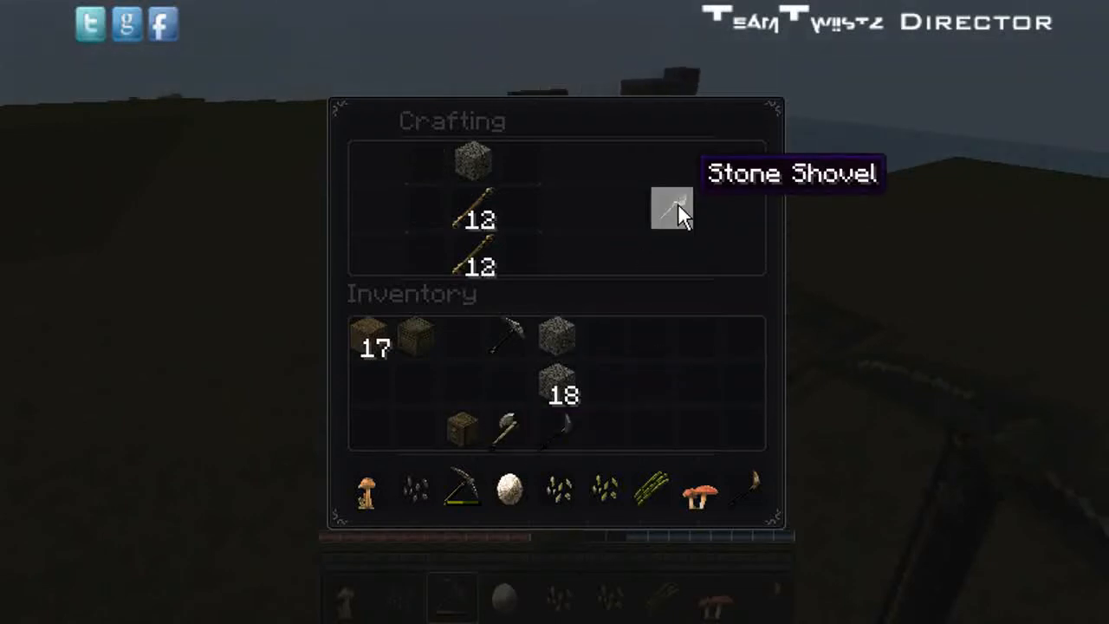
{"action": "left_click", "coordinate": [672, 209]}
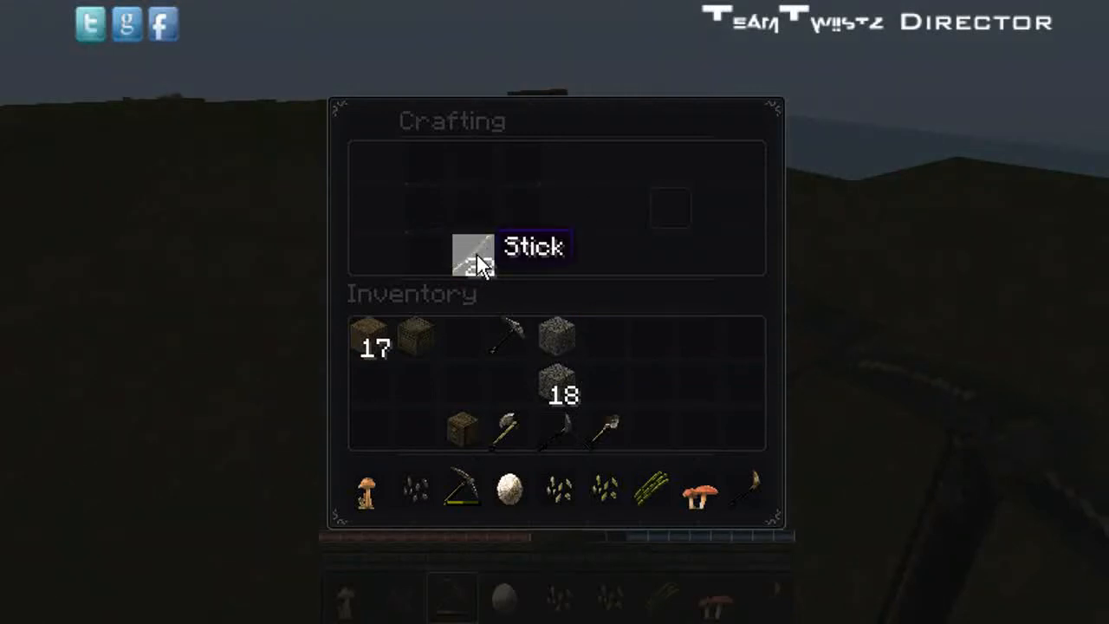
{"action": "mouse_move", "coordinate": [464, 347]}
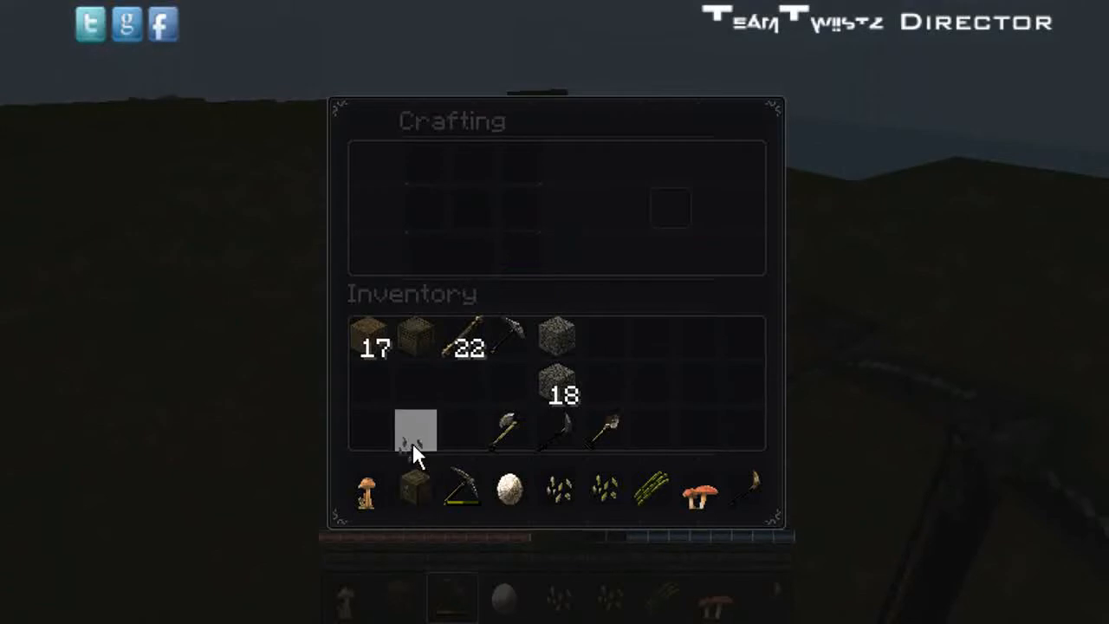
{"action": "key", "text": "Escape"}
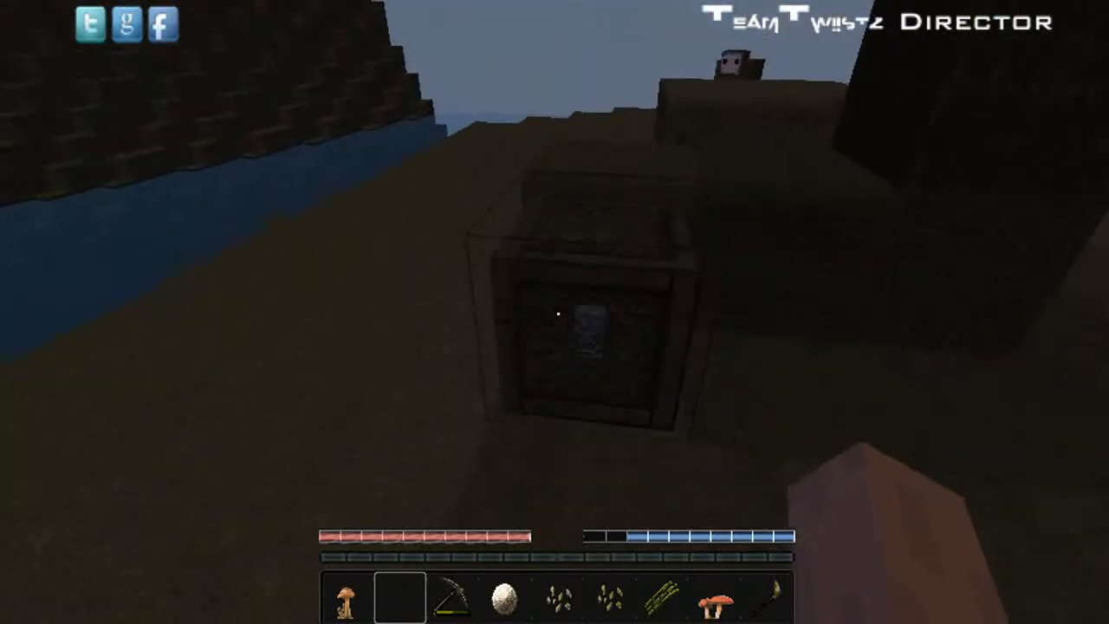
{"action": "mouse_move", "coordinate": [555, 311]}
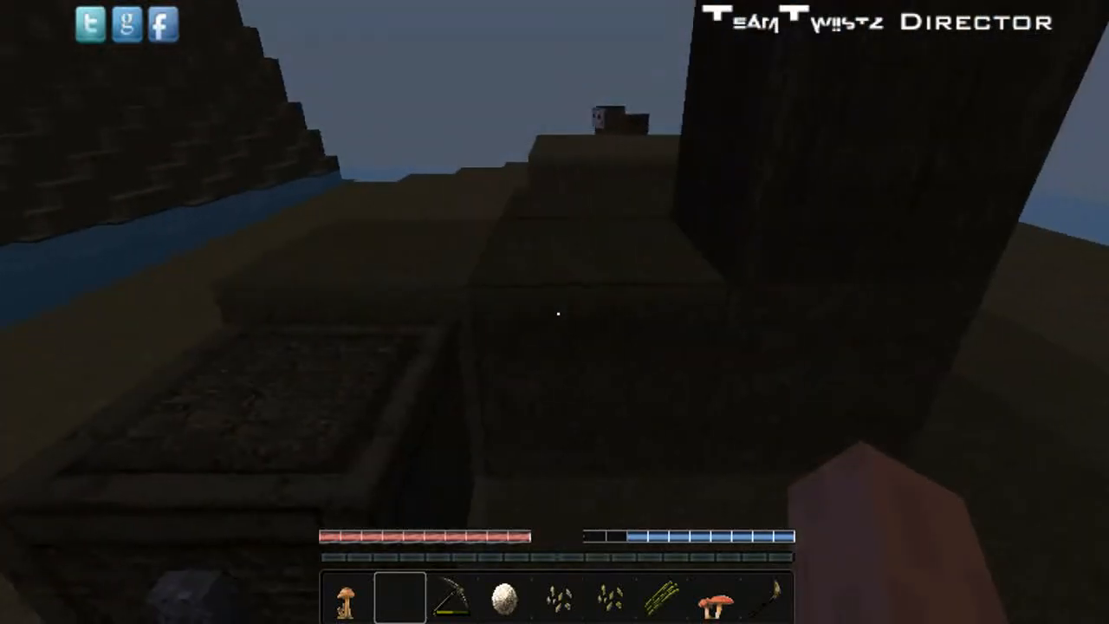
{"action": "mouse_move", "coordinate": [555, 312]}
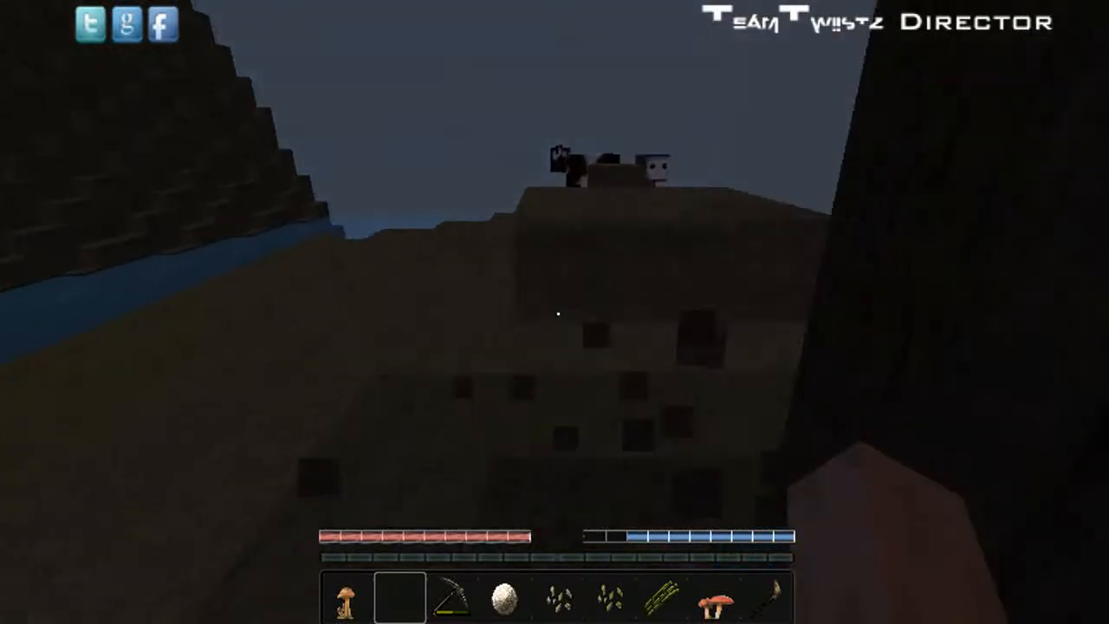
{"action": "mouse_move", "coordinate": [558, 312]}
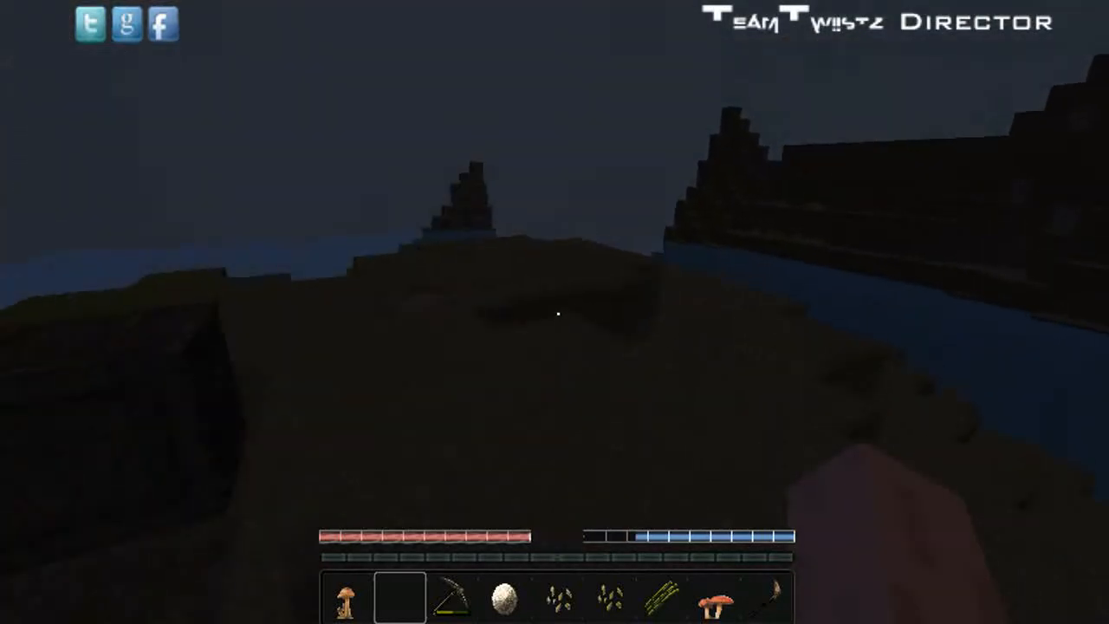
{"action": "mouse_move", "coordinate": [554, 312]}
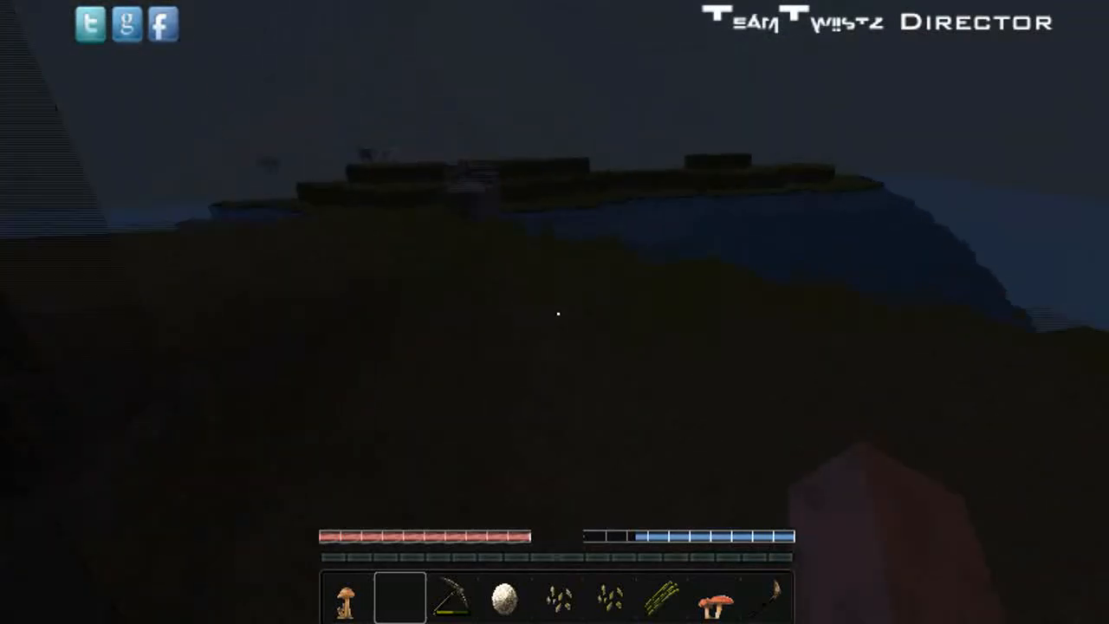
{"action": "mouse_move", "coordinate": [554, 312]}
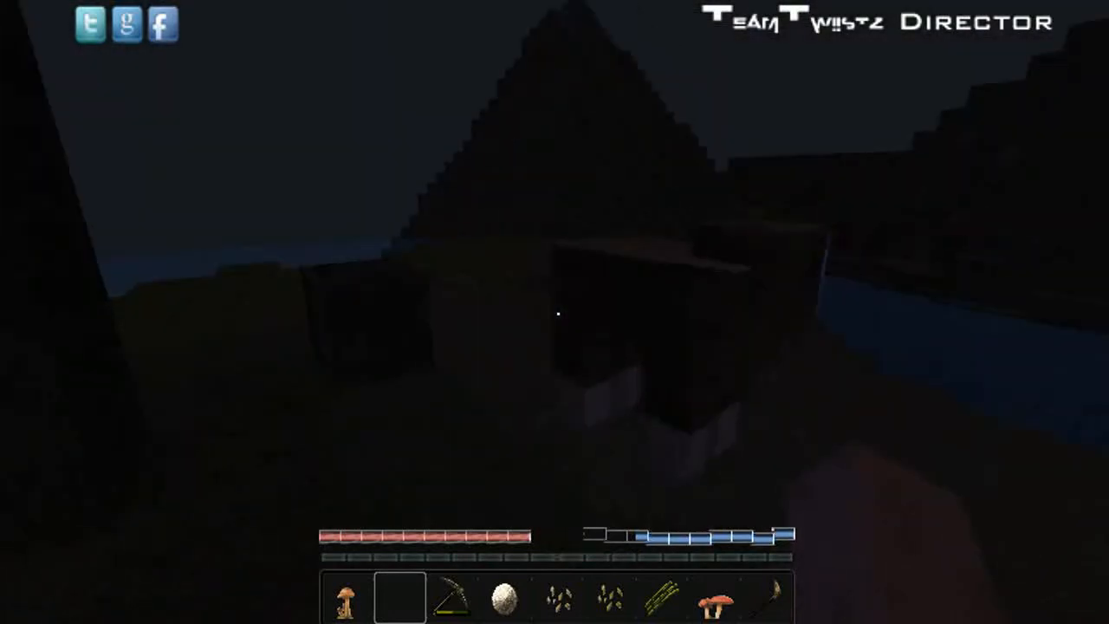
{"action": "mouse_move", "coordinate": [555, 312]}
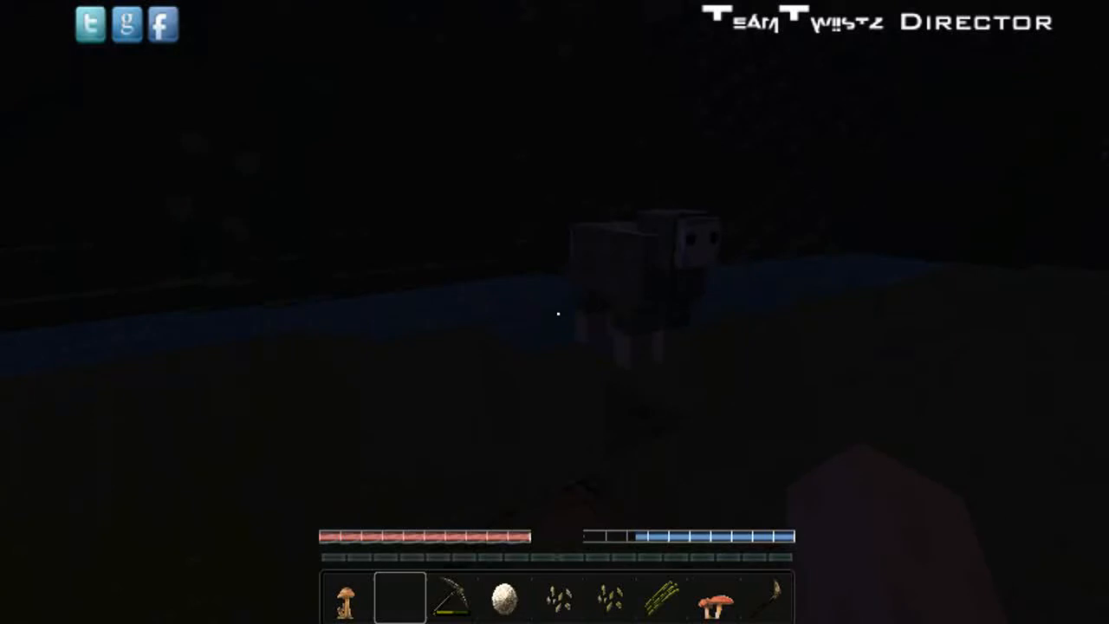
{"action": "mouse_move", "coordinate": [558, 312]}
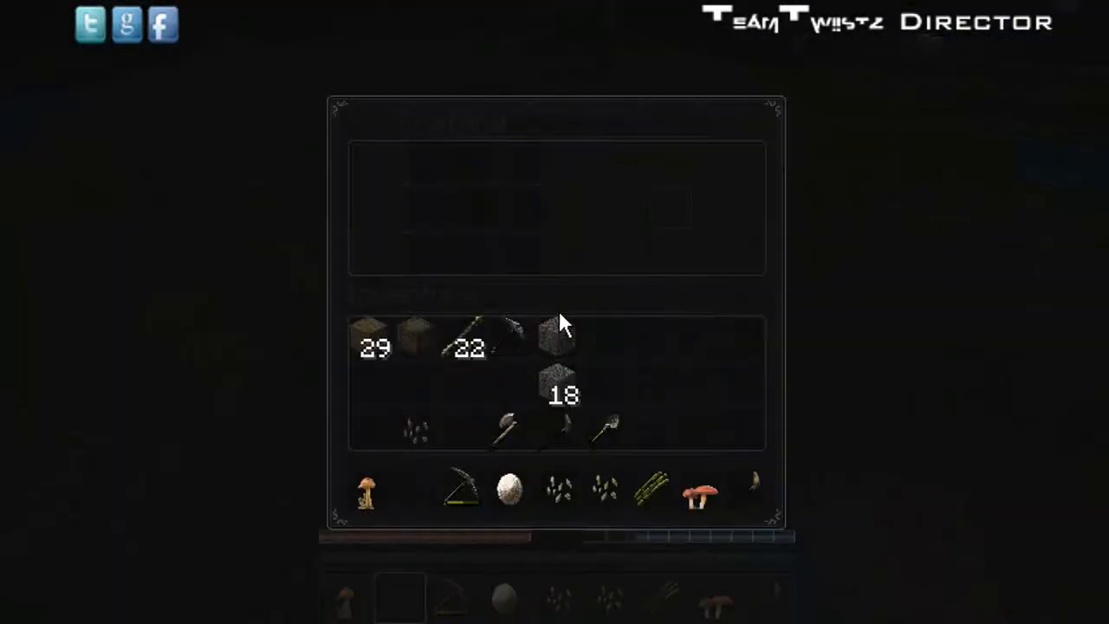
Stash the spare seeds, mushrooms, egg and blocks in the chest.
{"action": "key", "text": "Escape"}
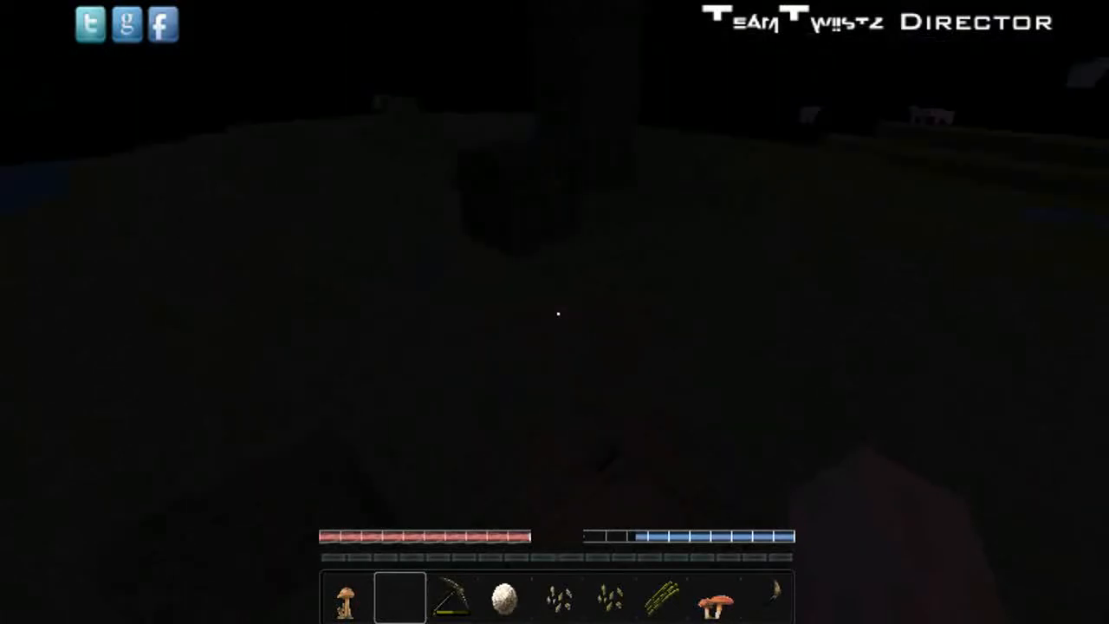
{"action": "key", "text": "e"}
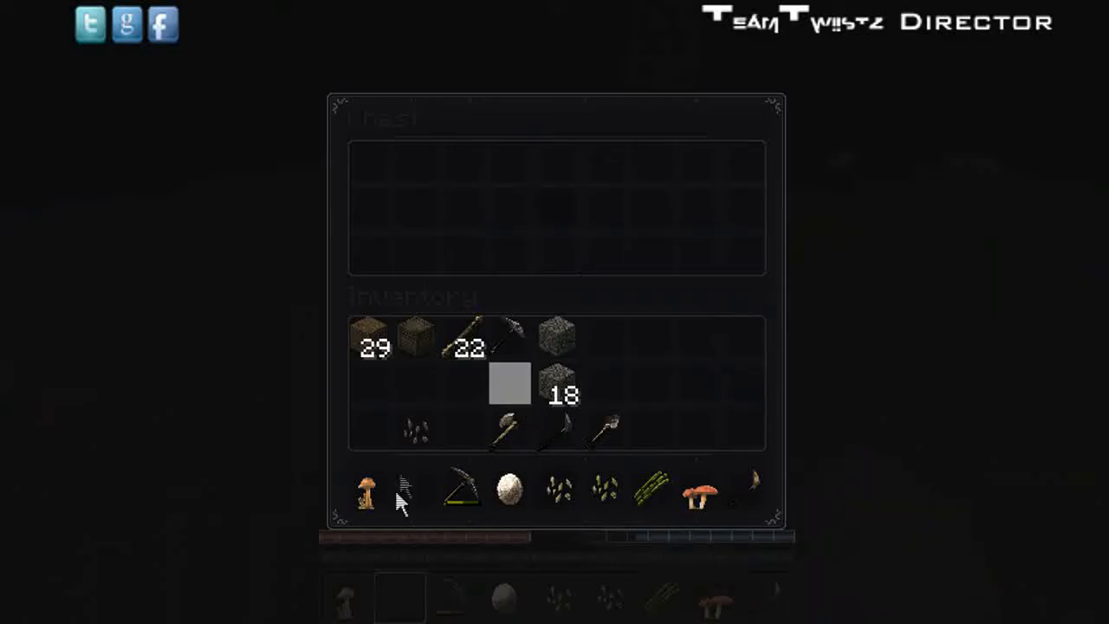
{"action": "key", "text": "Escape"}
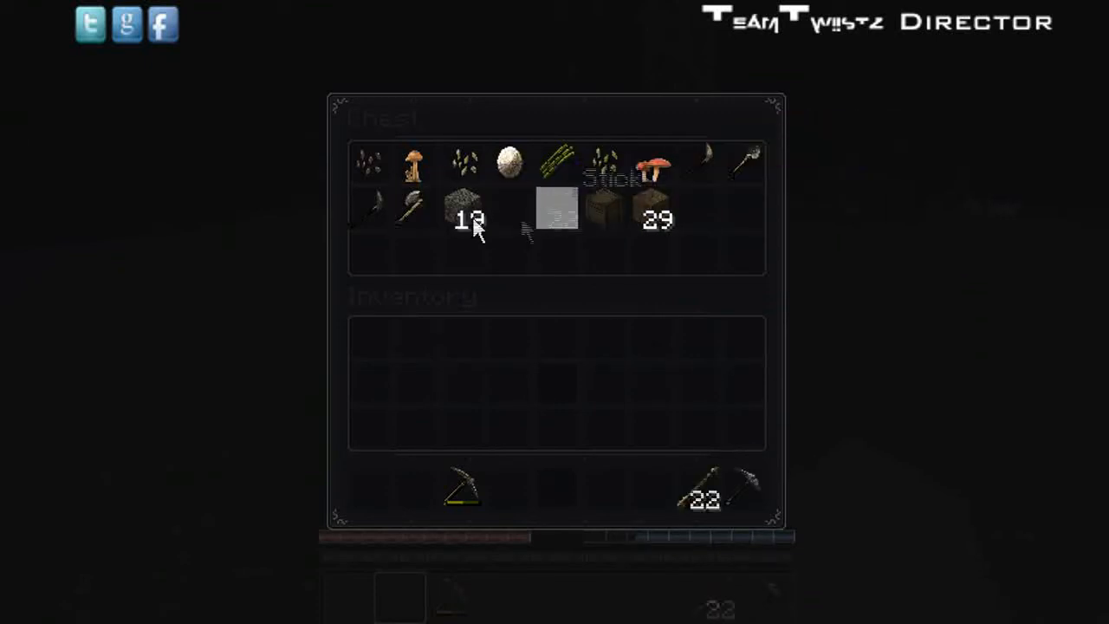
Craft a Stone Sword from cobblestone and a stick and check the chest again.
{"action": "key", "text": "Escape"}
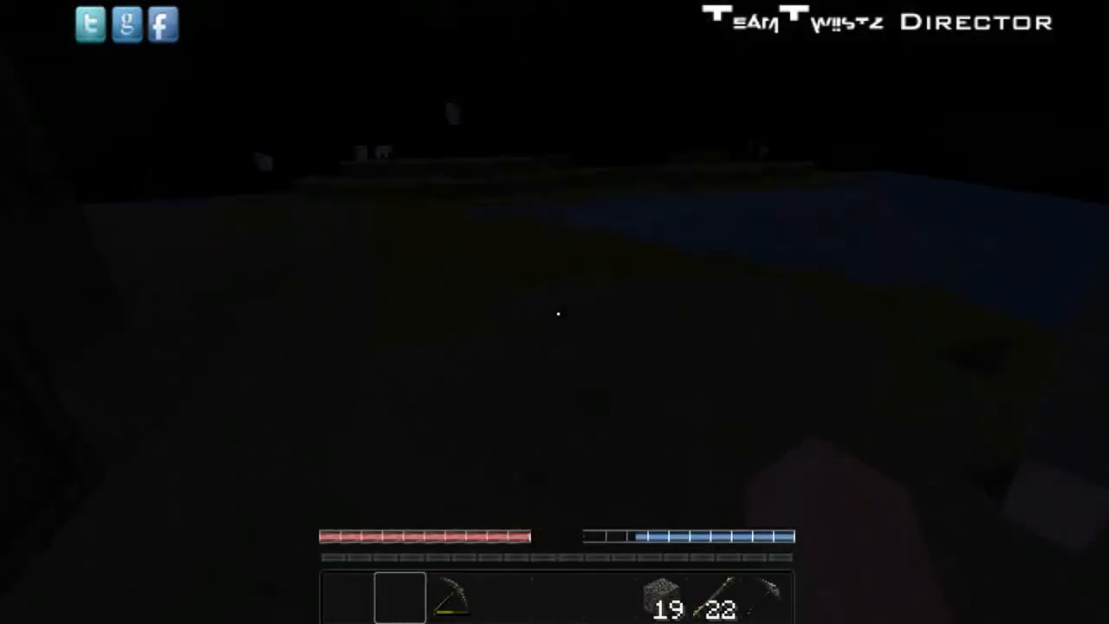
{"action": "key", "text": "e"}
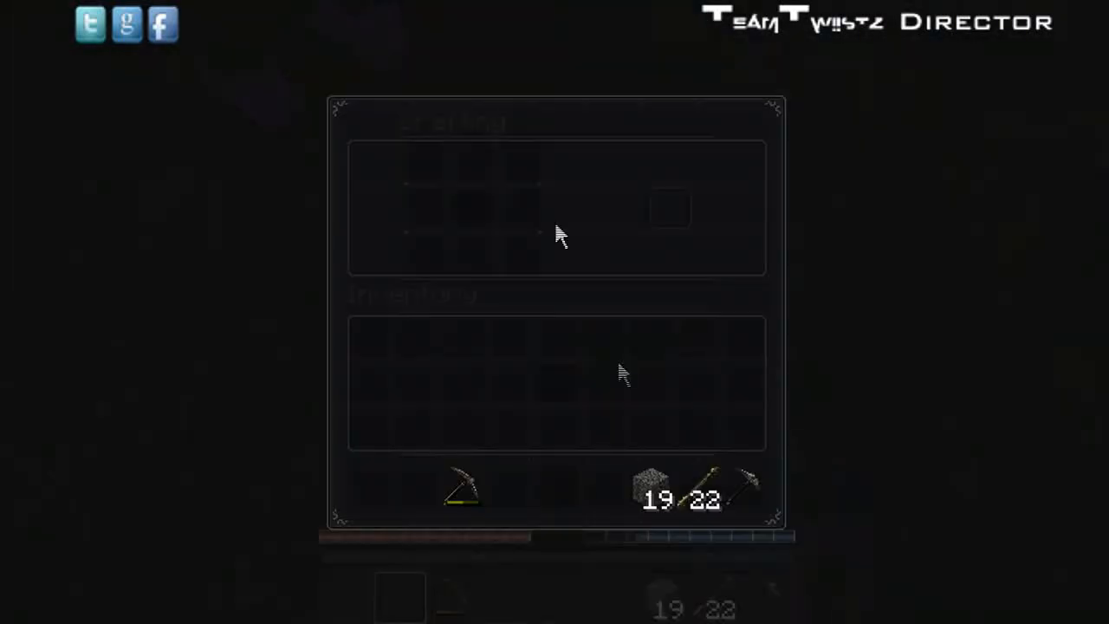
{"action": "left_click", "coordinate": [468, 208]}
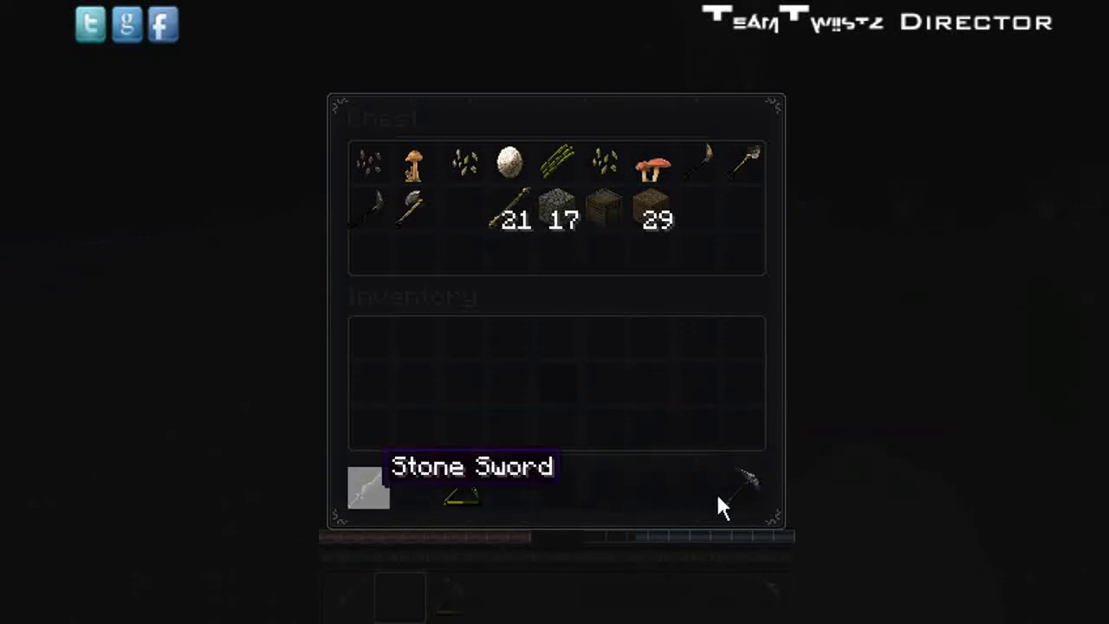
{"action": "key", "text": "Escape"}
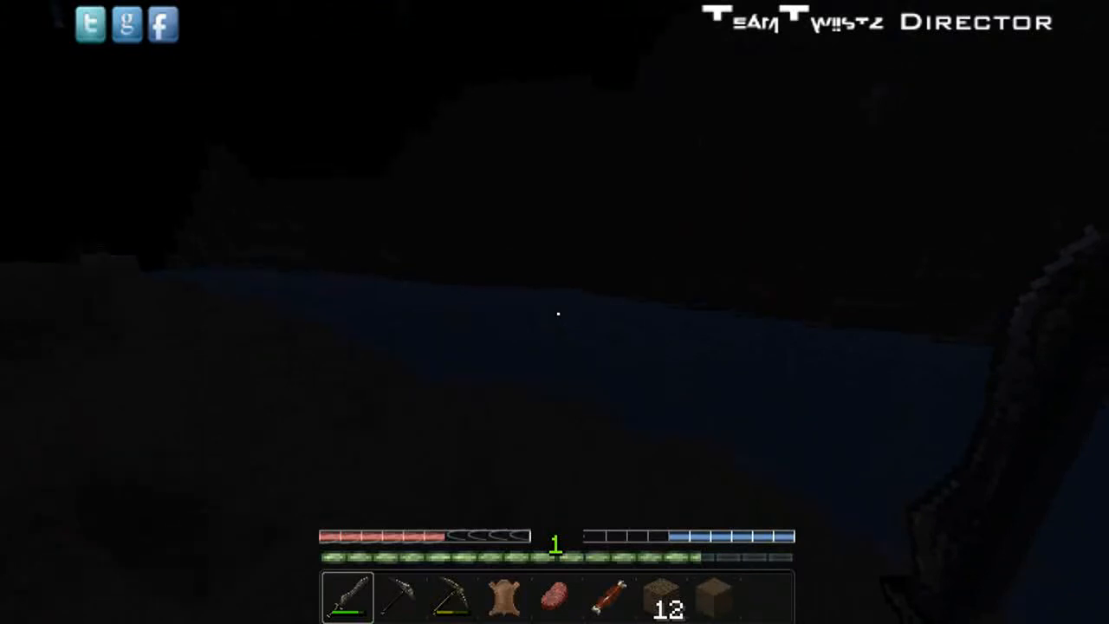
{"action": "mouse_move", "coordinate": [554, 312]}
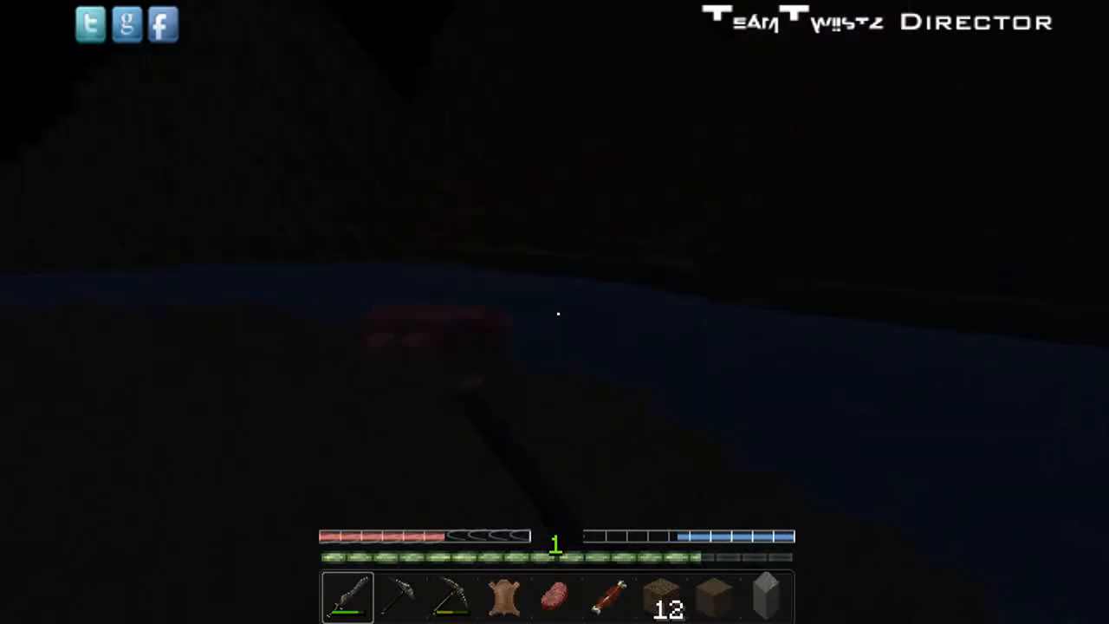
{"action": "mouse_move", "coordinate": [555, 312]}
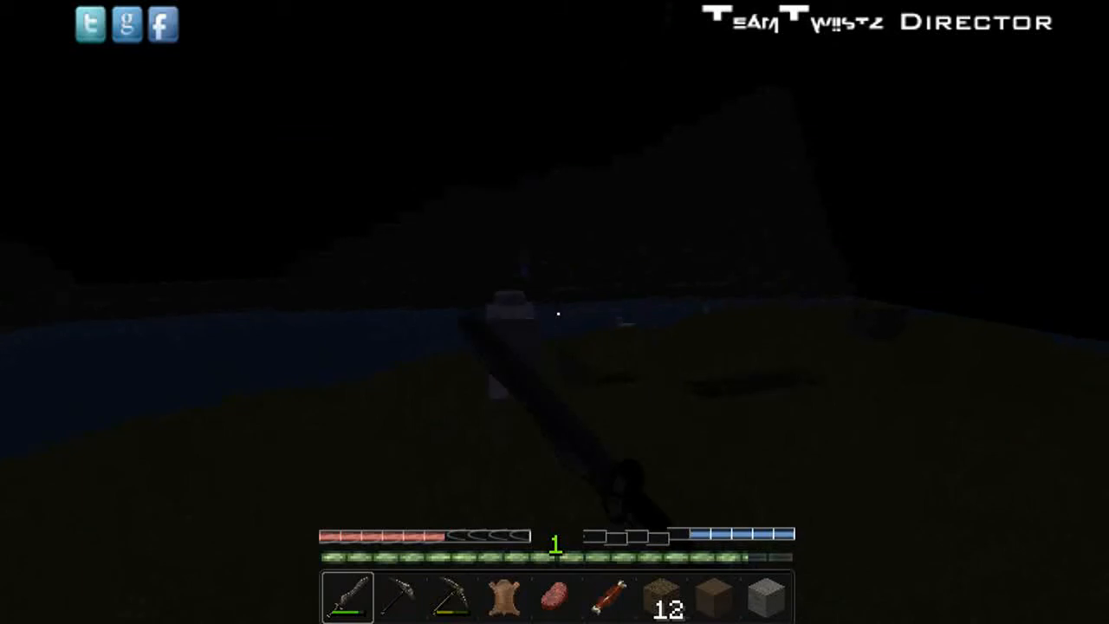
{"action": "mouse_move", "coordinate": [555, 312]}
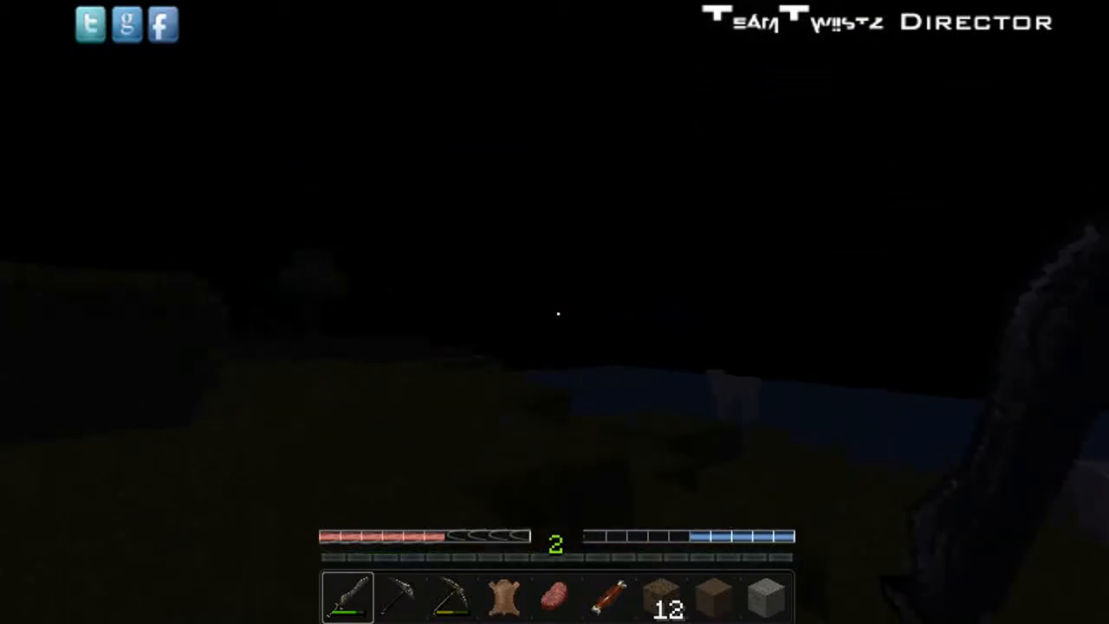
Glance at the inventory while hunting animals by the water at night.
{"action": "key", "text": "e"}
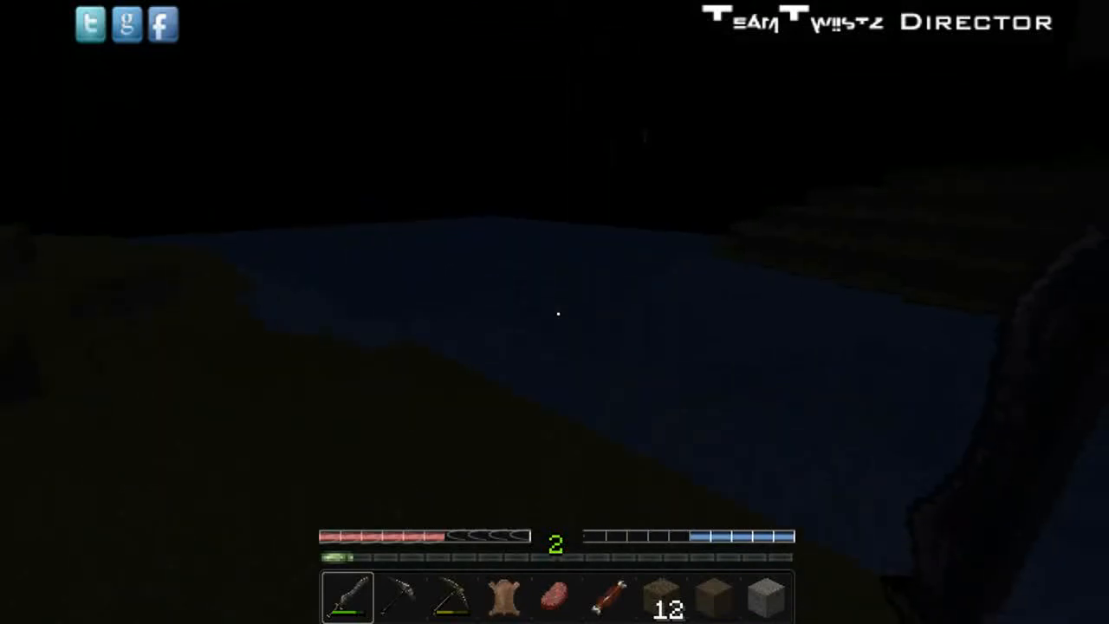
{"action": "mouse_move", "coordinate": [555, 312]}
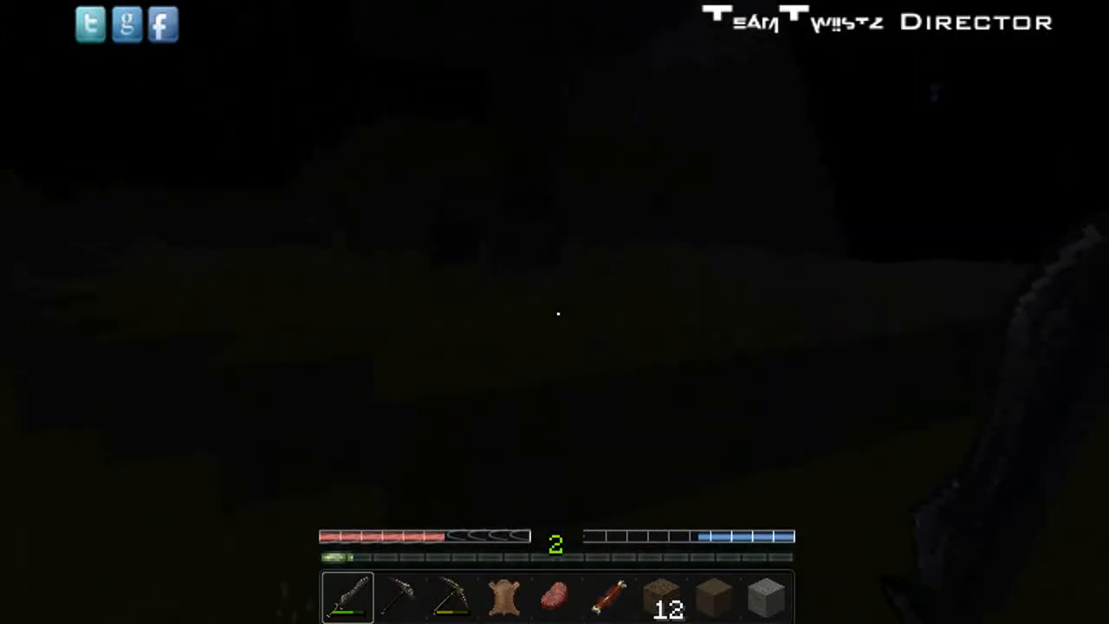
{"action": "mouse_move", "coordinate": [555, 312]}
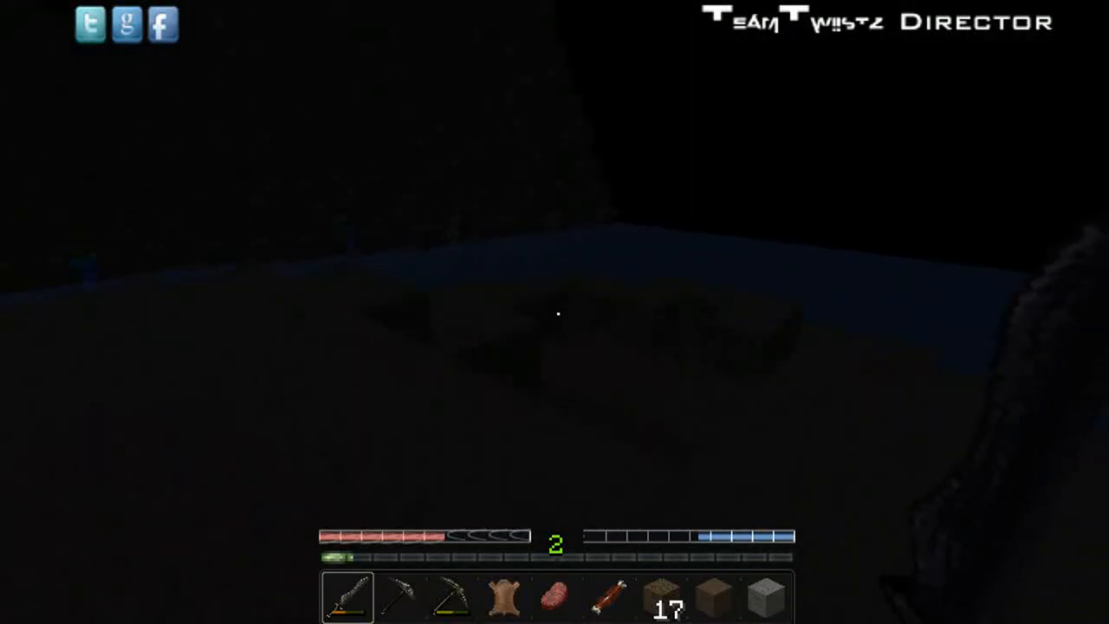
{"action": "mouse_move", "coordinate": [554, 312]}
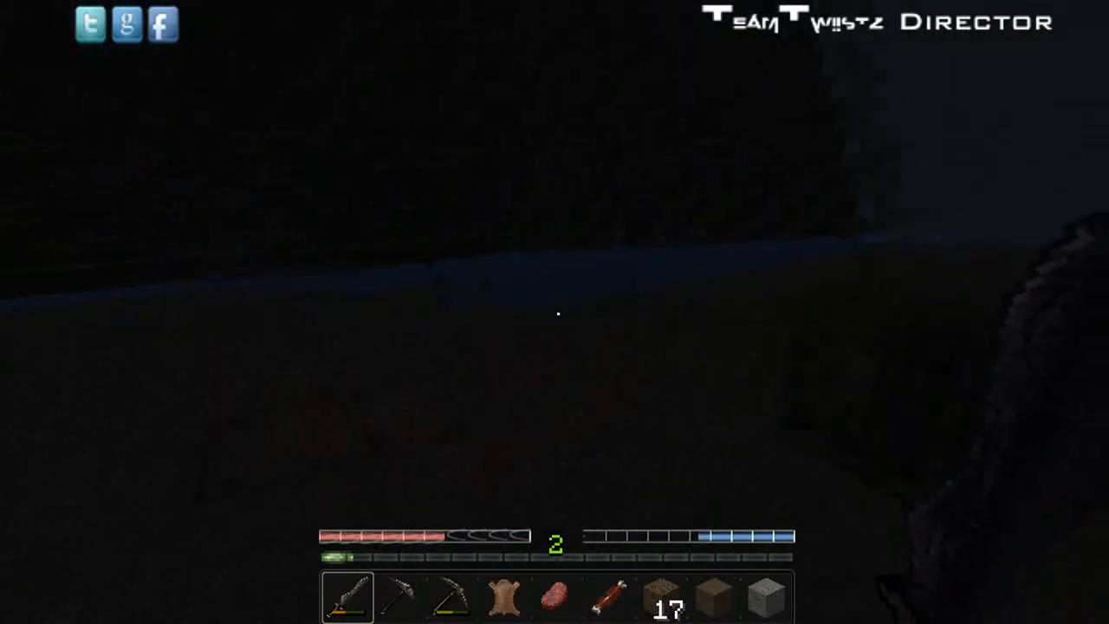
{"action": "mouse_move", "coordinate": [555, 312]}
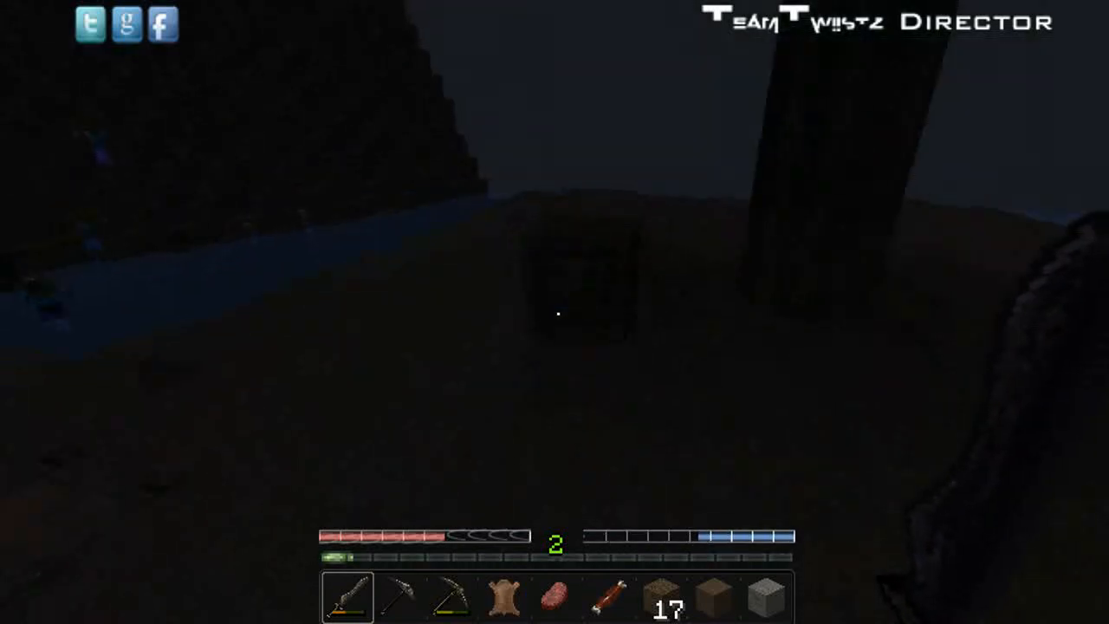
{"action": "mouse_move", "coordinate": [554, 312]}
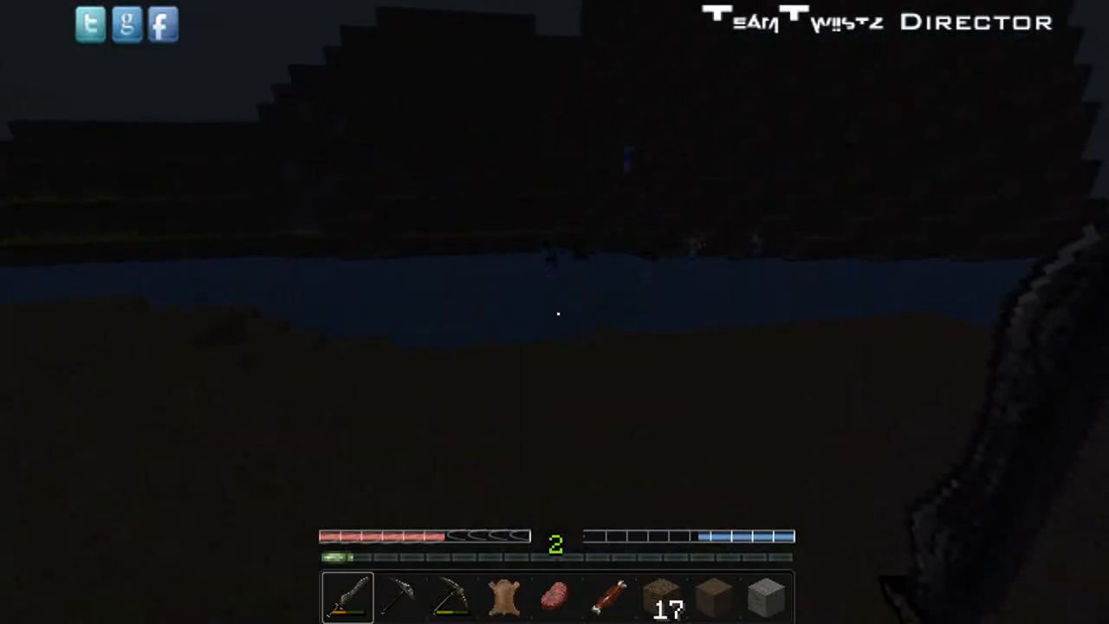
{"action": "mouse_move", "coordinate": [554, 312]}
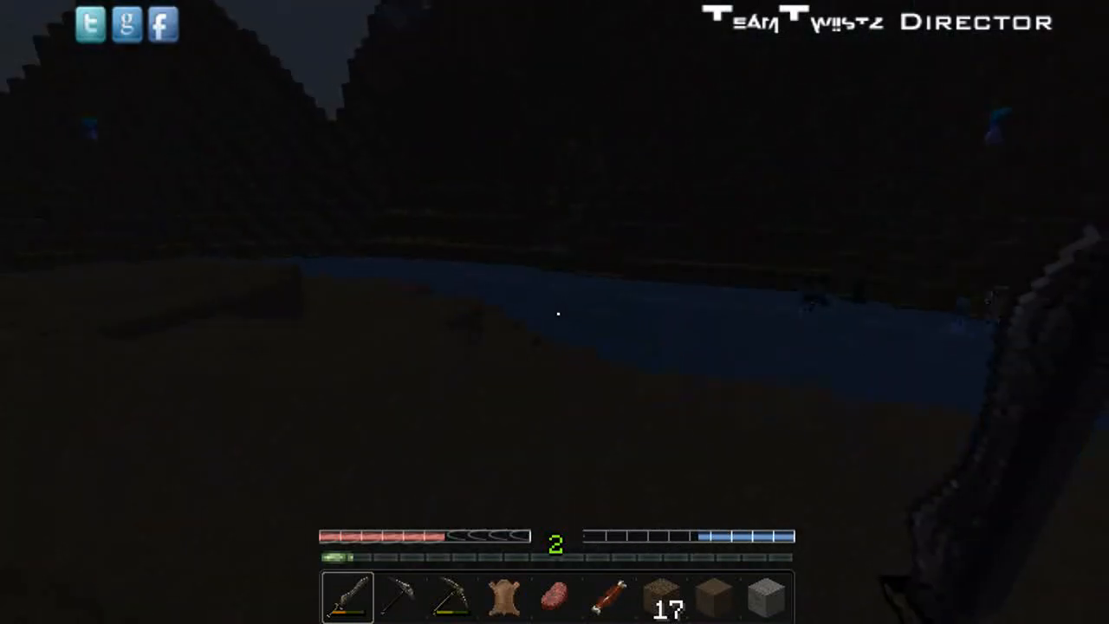
{"action": "mouse_move", "coordinate": [555, 312]}
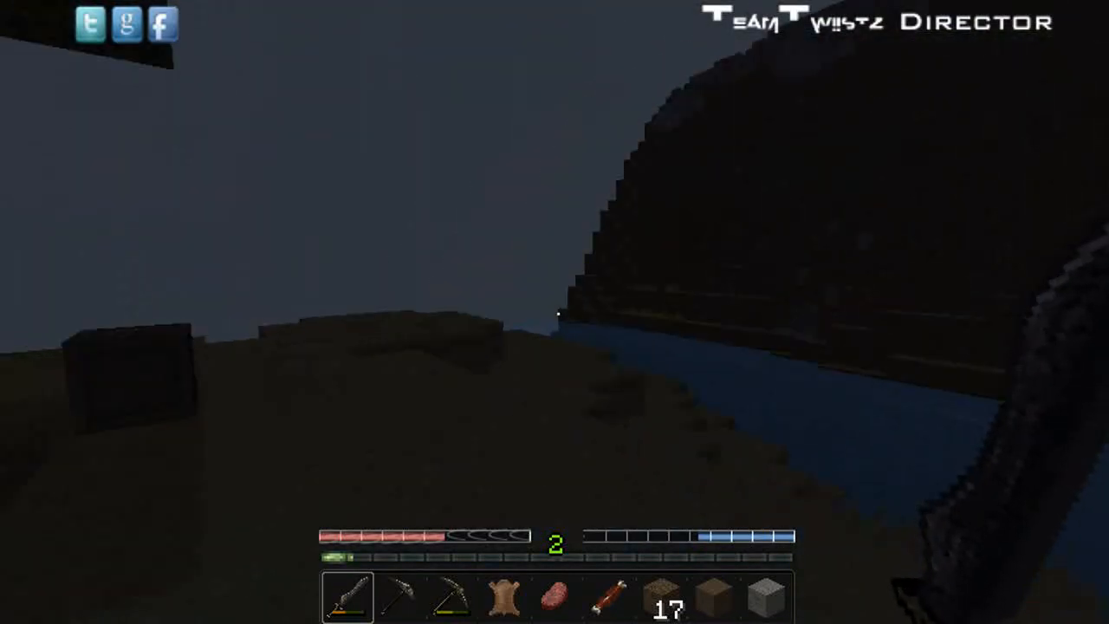
{"action": "mouse_move", "coordinate": [555, 312]}
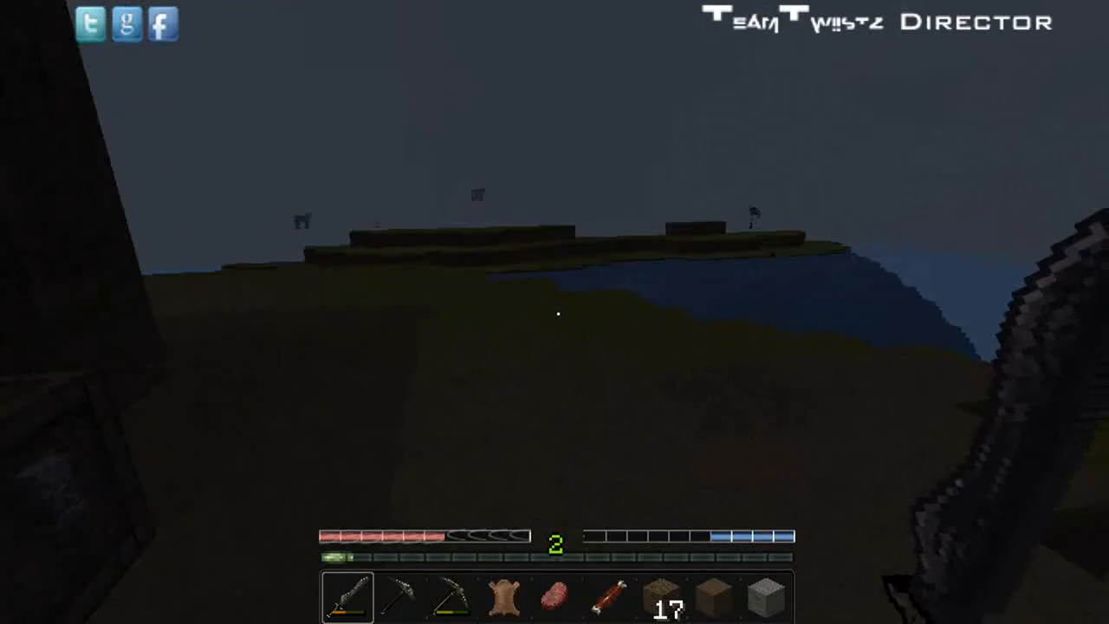